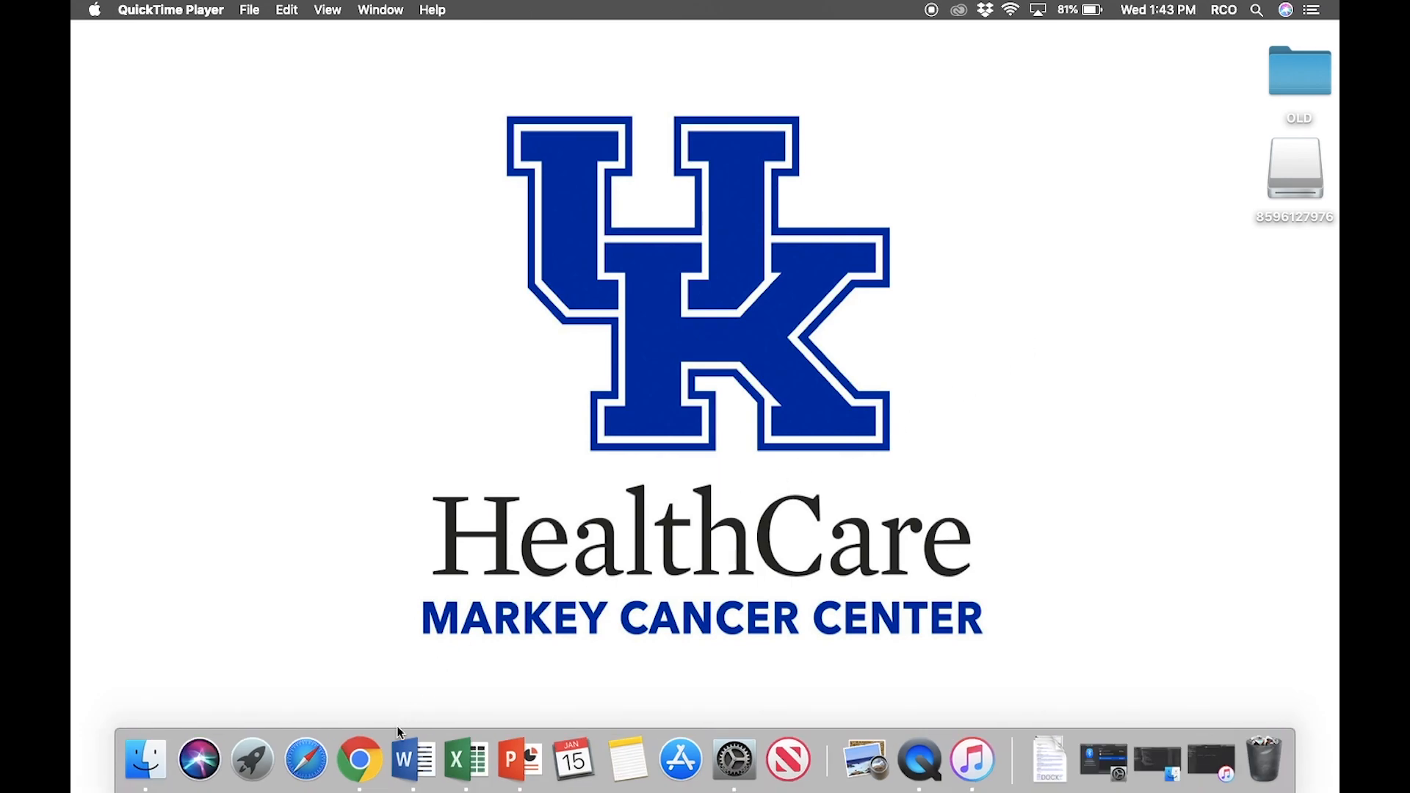
{"action": "left_click", "coordinate": [358, 760]}
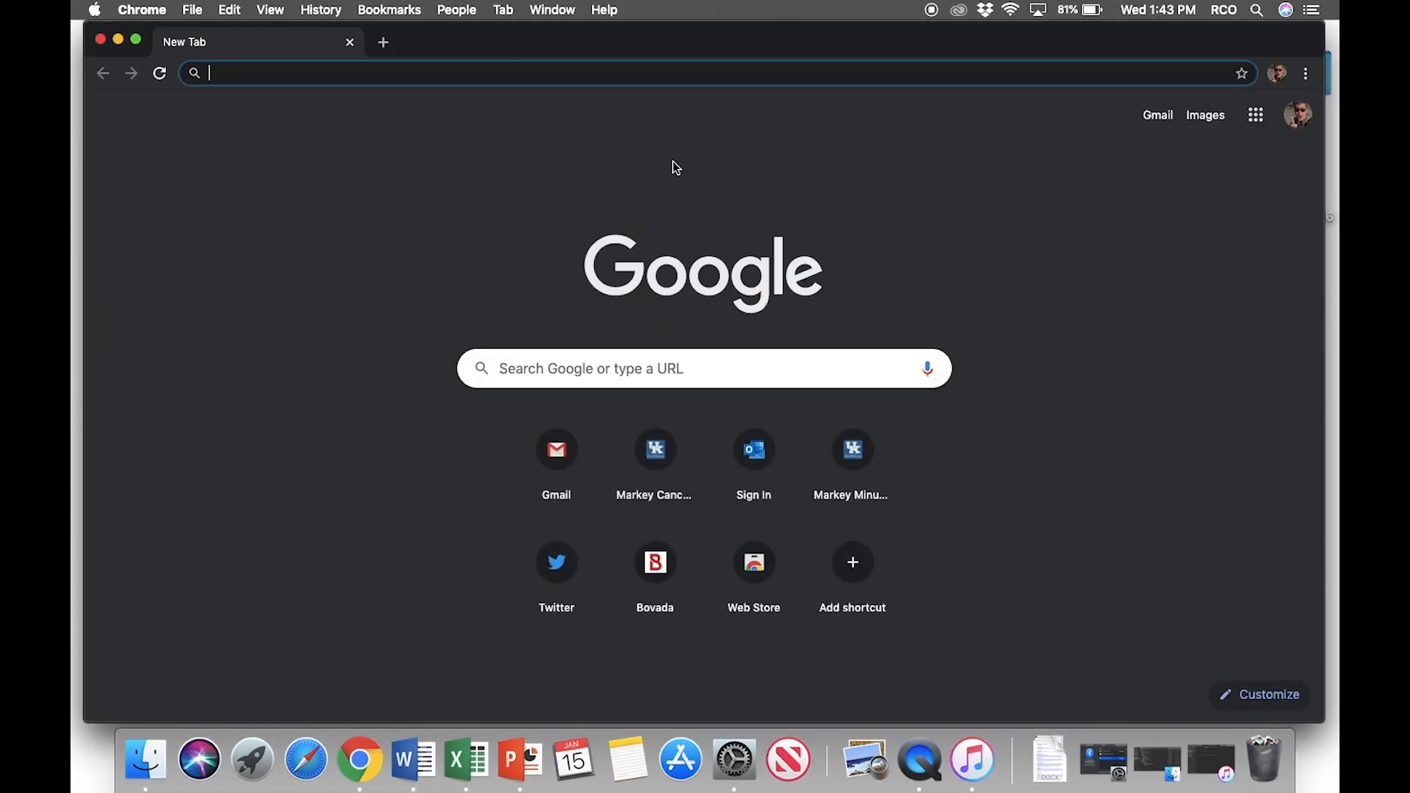
{"action": "type", "text": "markey.uk"}
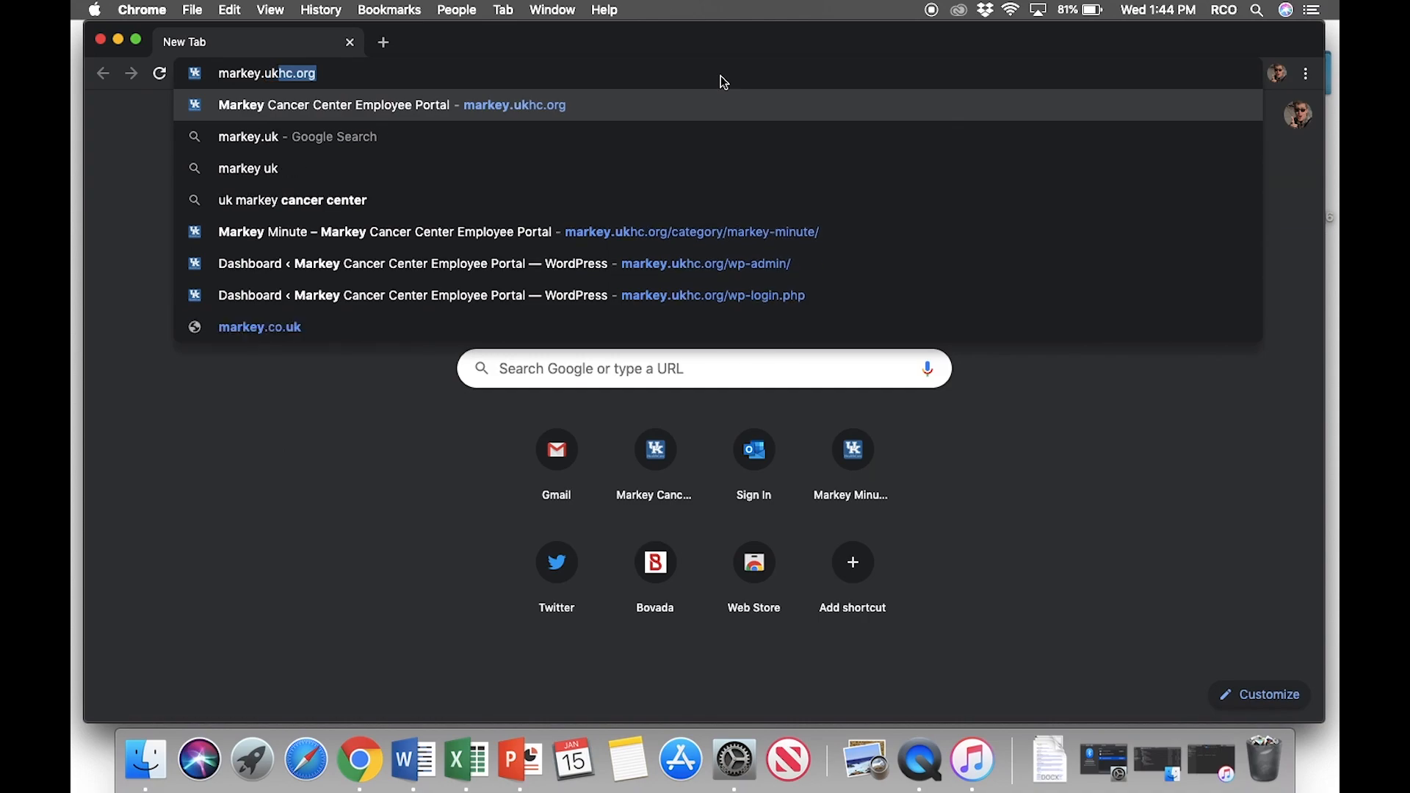
{"action": "left_click", "coordinate": [378, 105]}
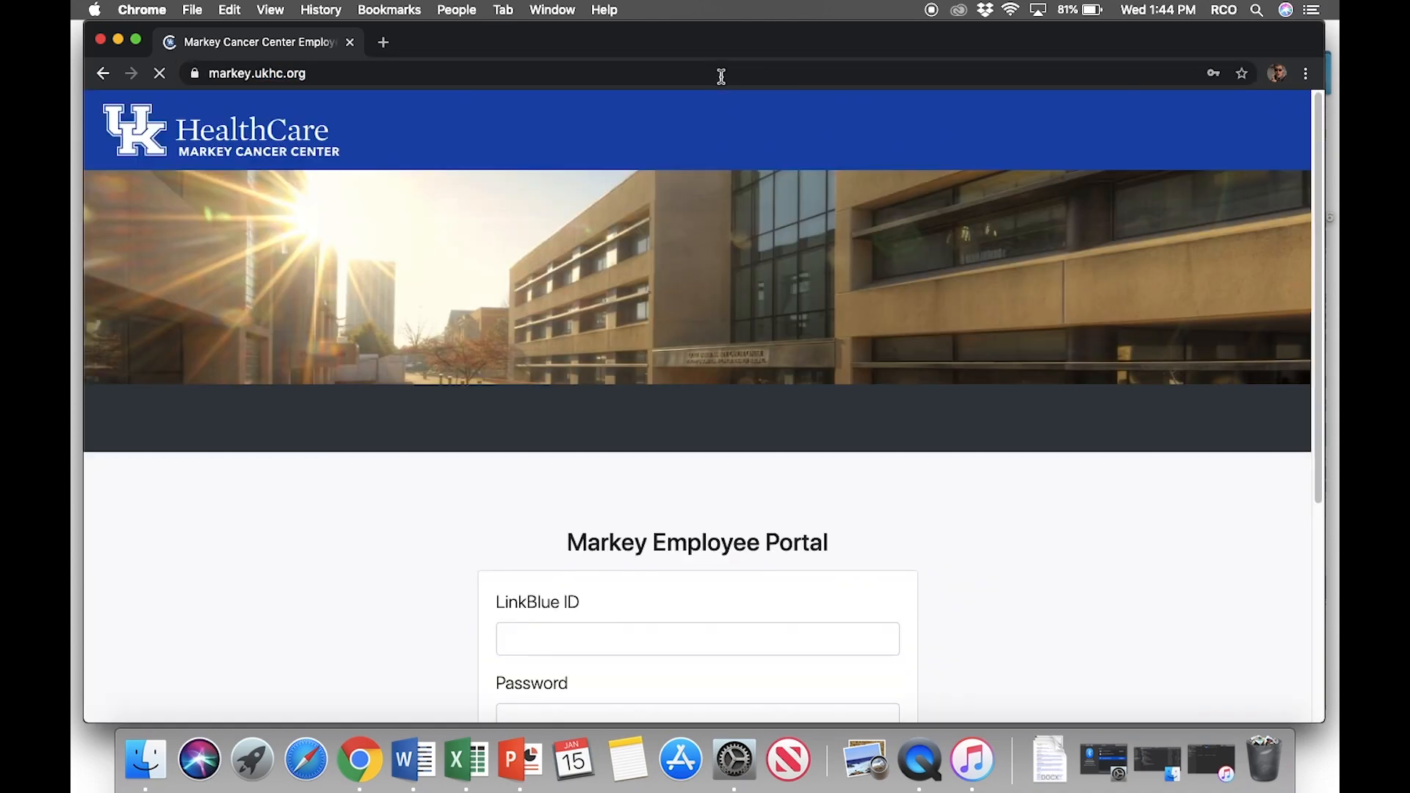
{"action": "type", "text": "jaco247"}
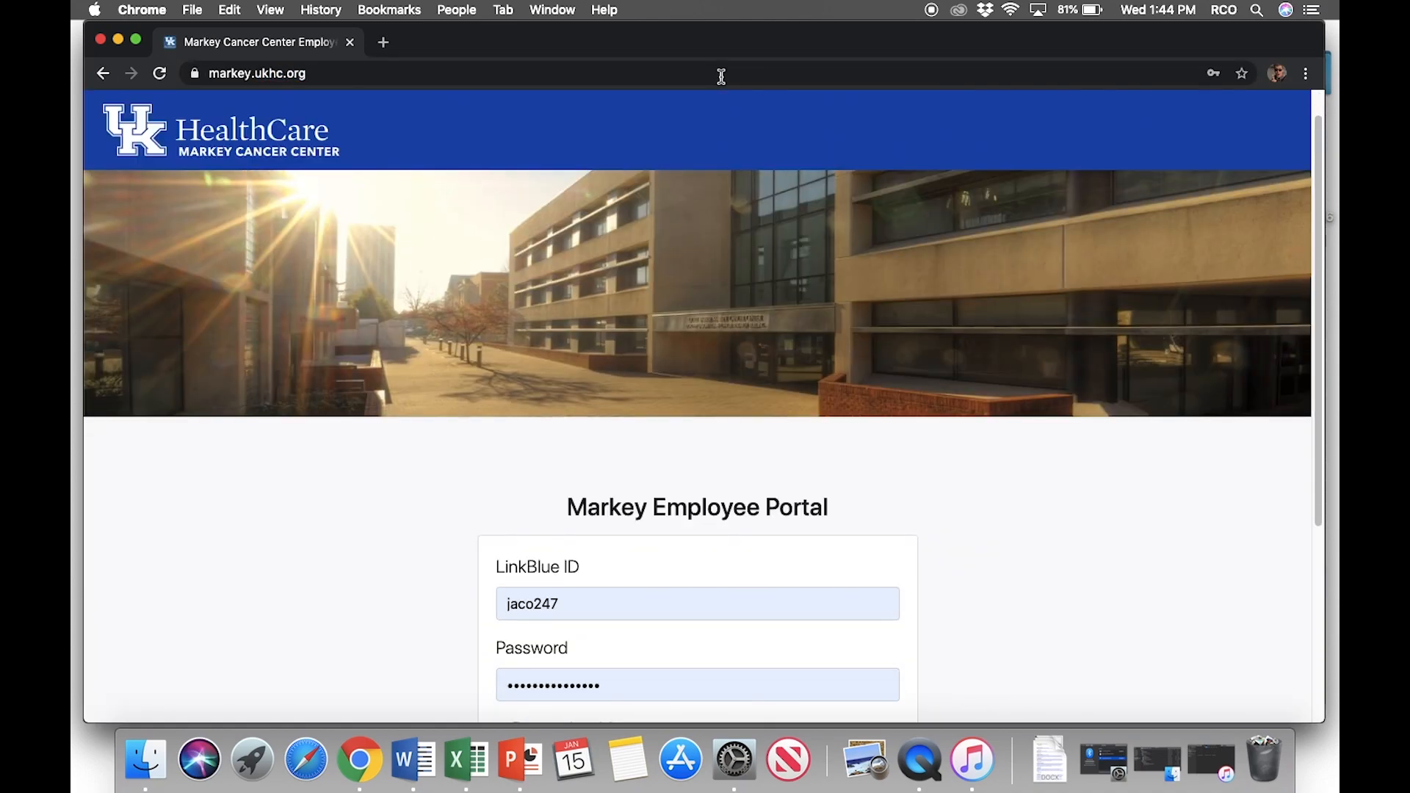
{"action": "scroll", "scroll_direction": "down", "scroll_amount": 3}
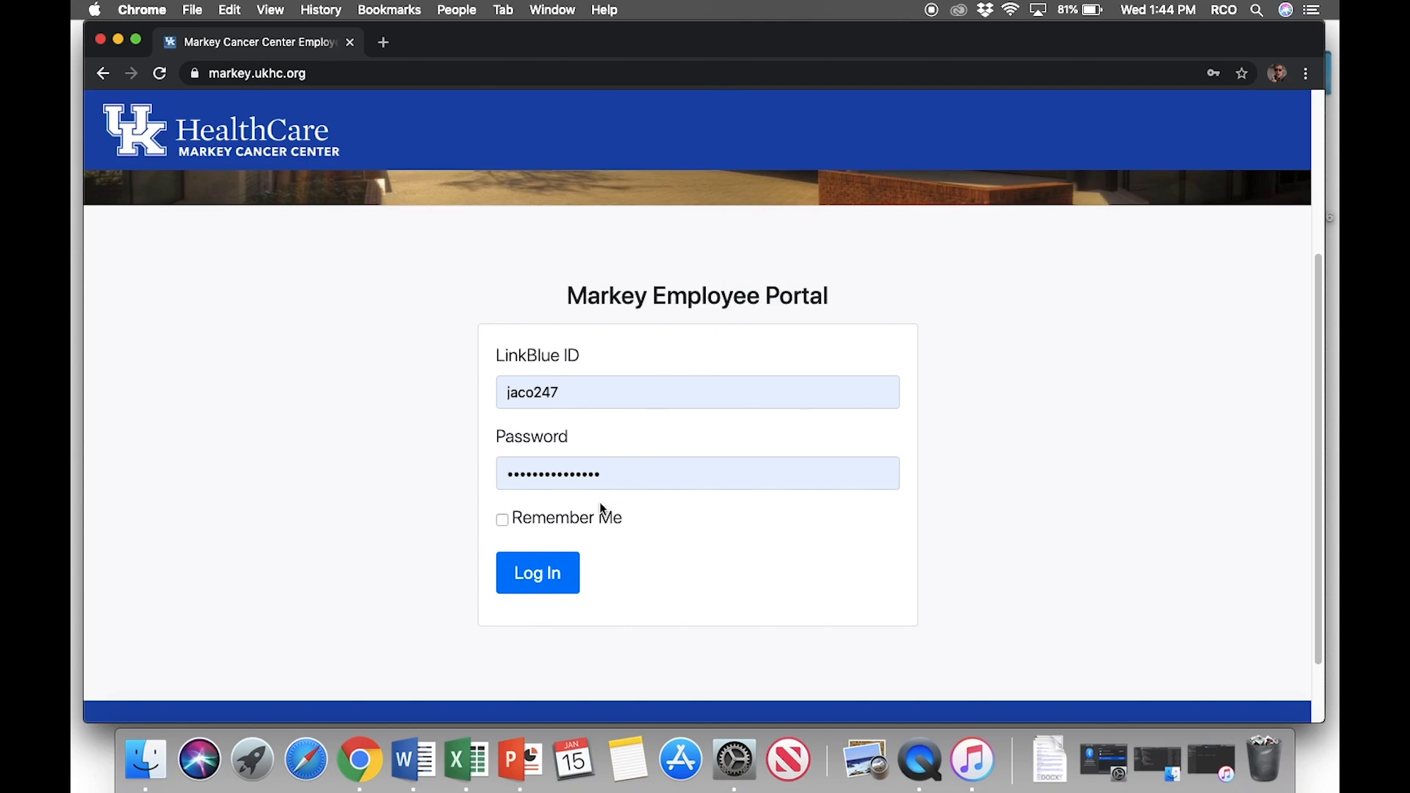
{"action": "left_click", "coordinate": [537, 572]}
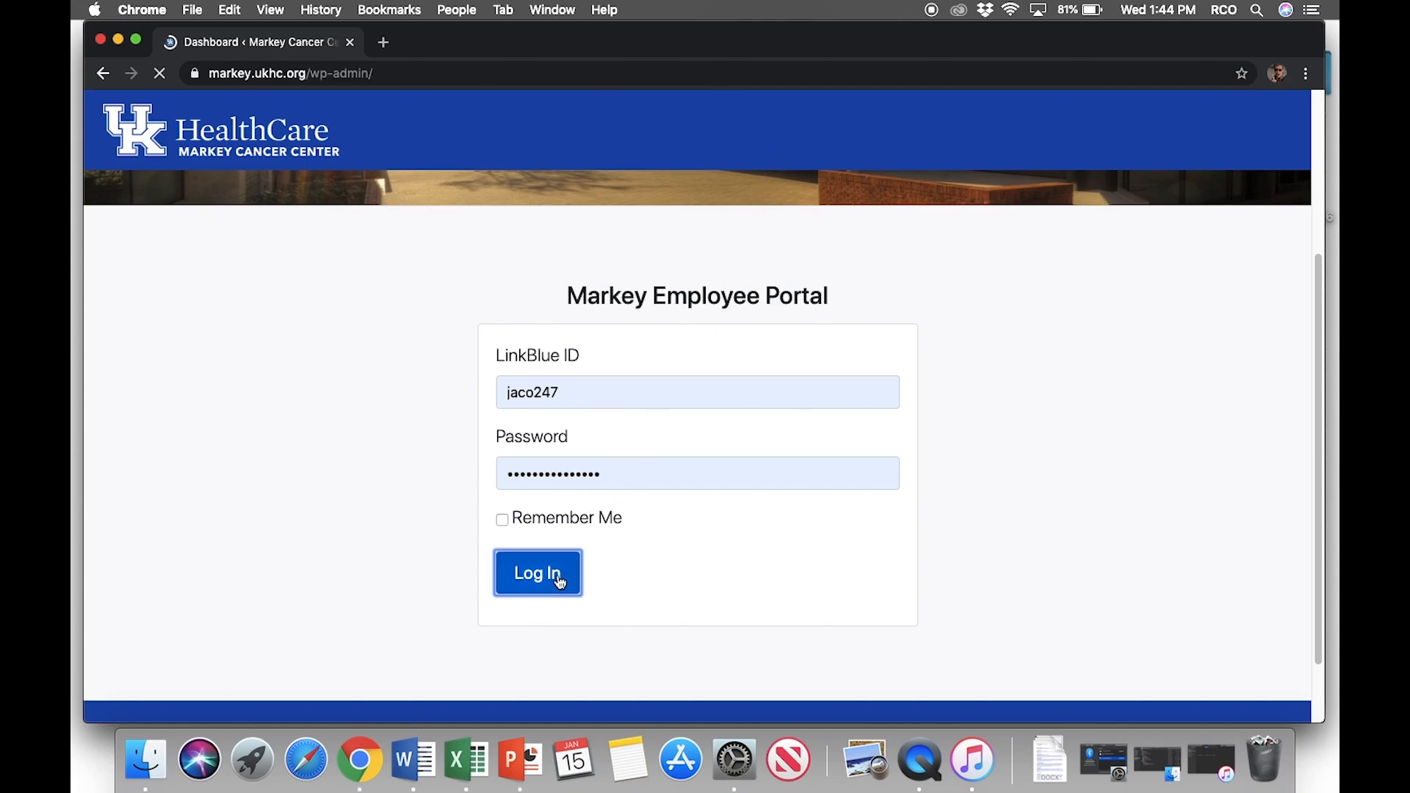
Browse the home page news feed and read the Markey Minute, Oct. 4, 2019 post
{"action": "left_click", "coordinate": [537, 572]}
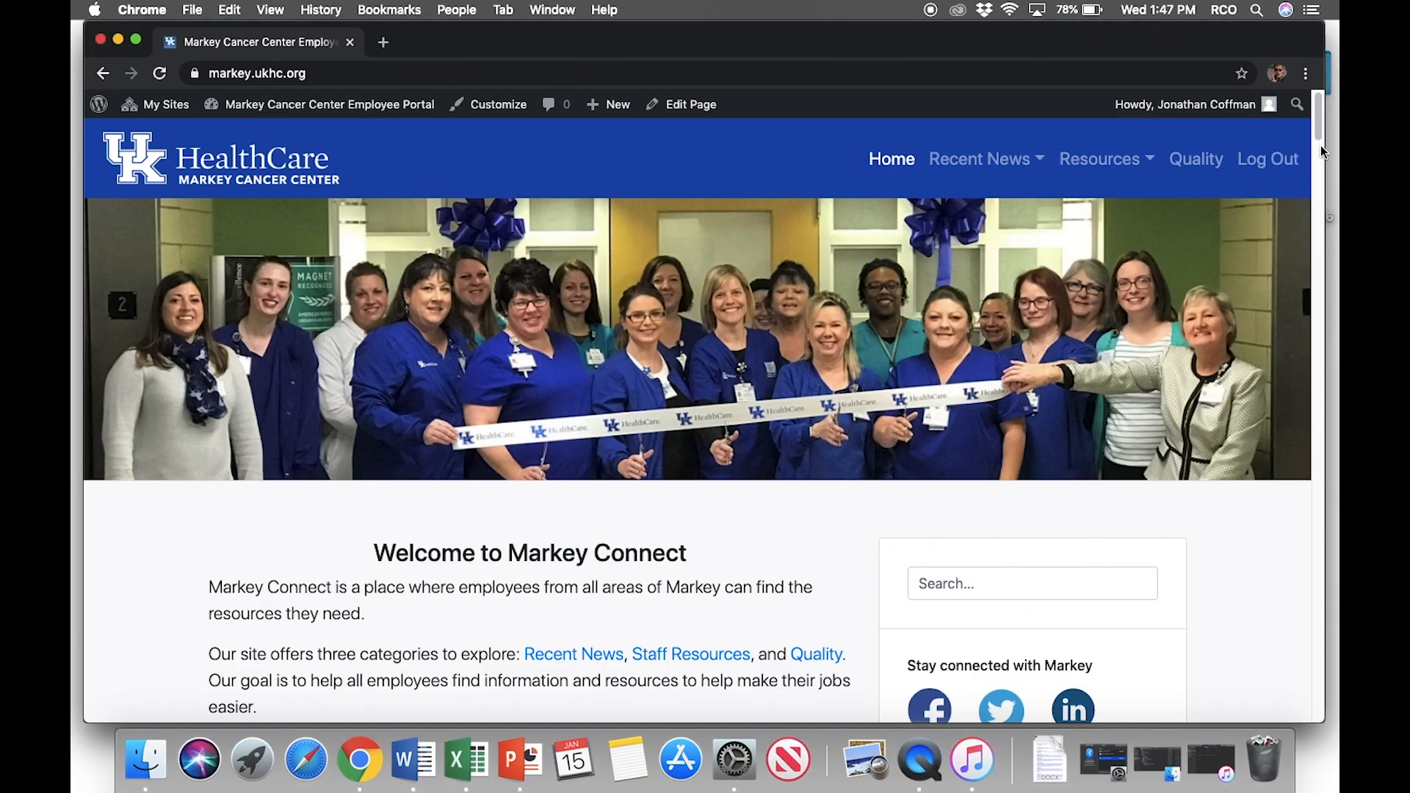
{"action": "scroll", "scroll_direction": "down", "scroll_amount": 3}
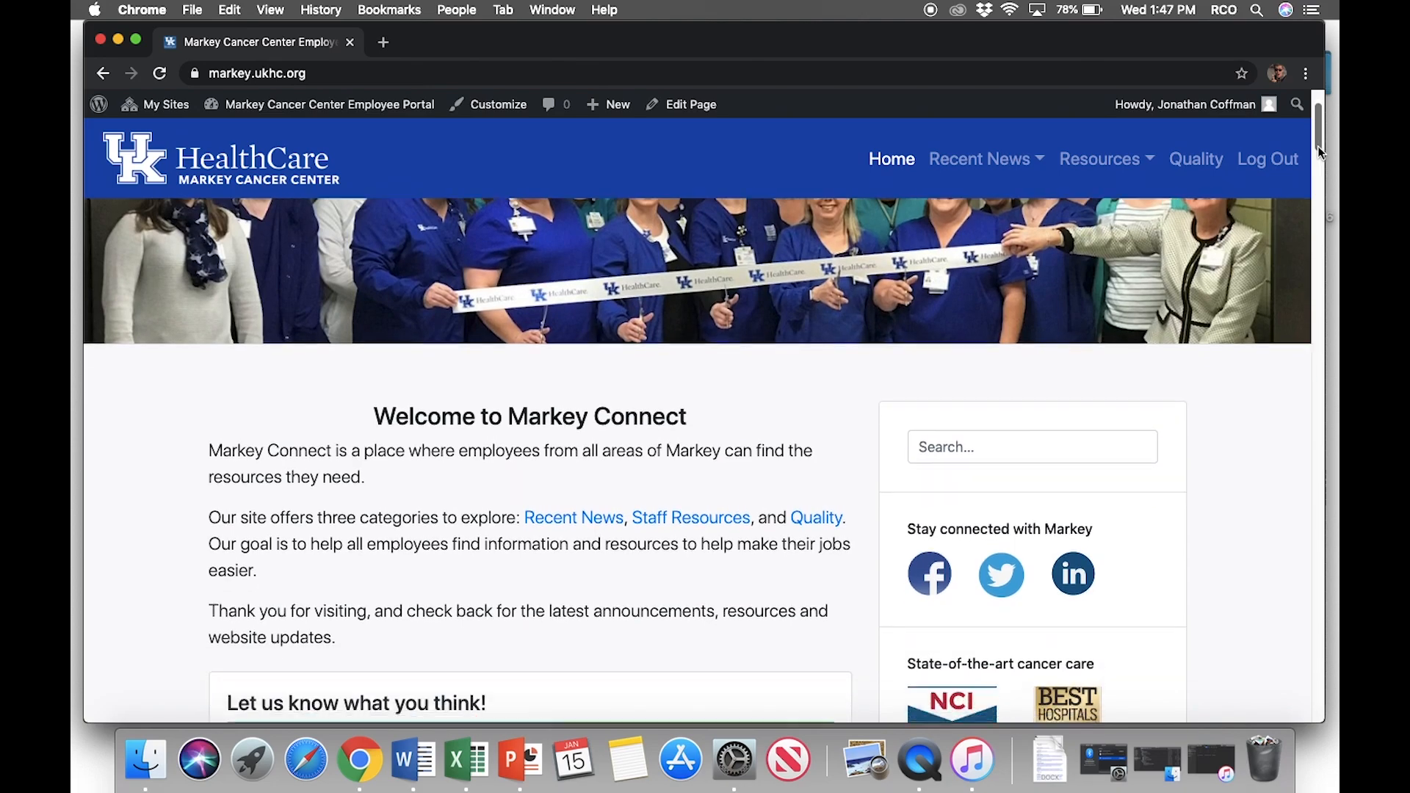
{"action": "scroll", "scroll_direction": "down", "scroll_amount": 3}
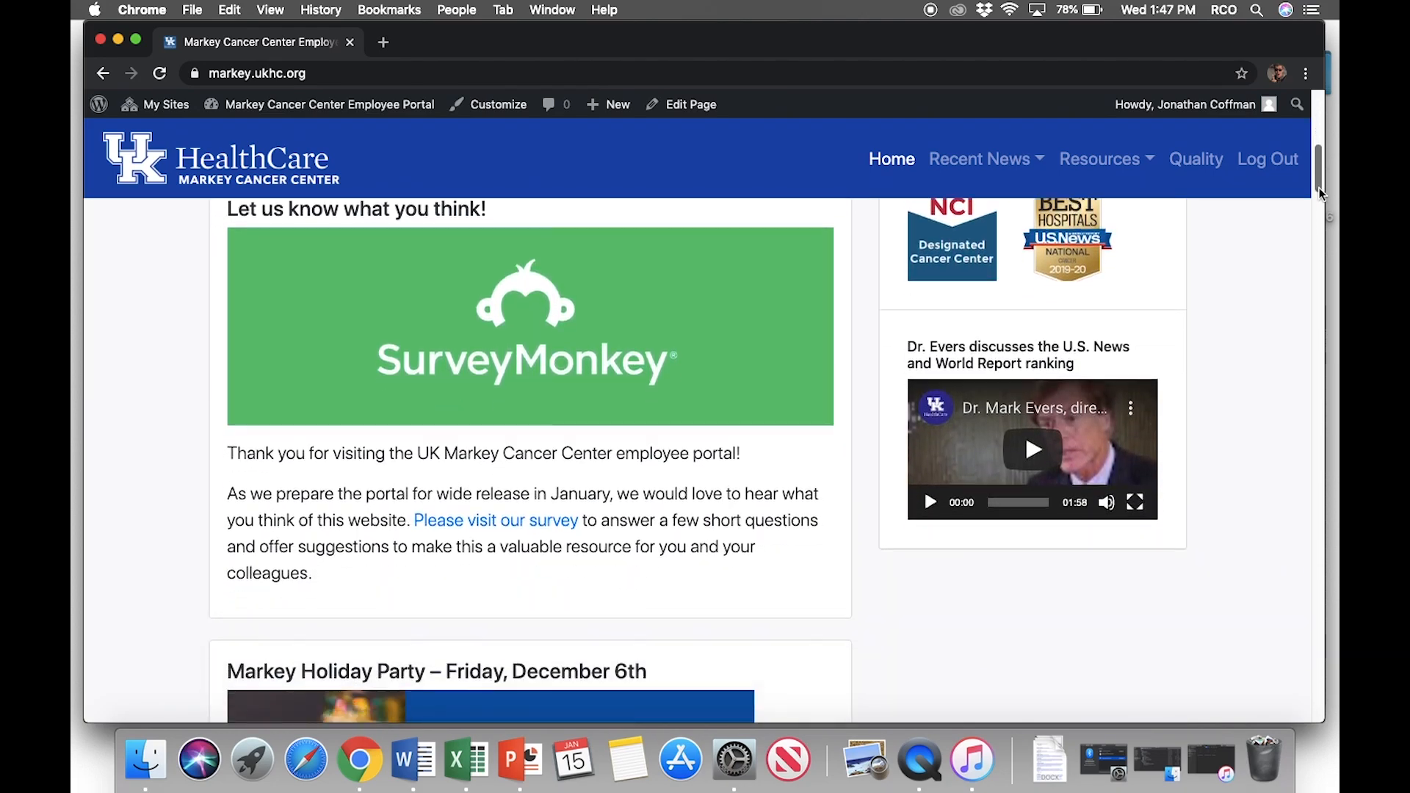
{"action": "scroll", "scroll_direction": "down", "scroll_amount": 3}
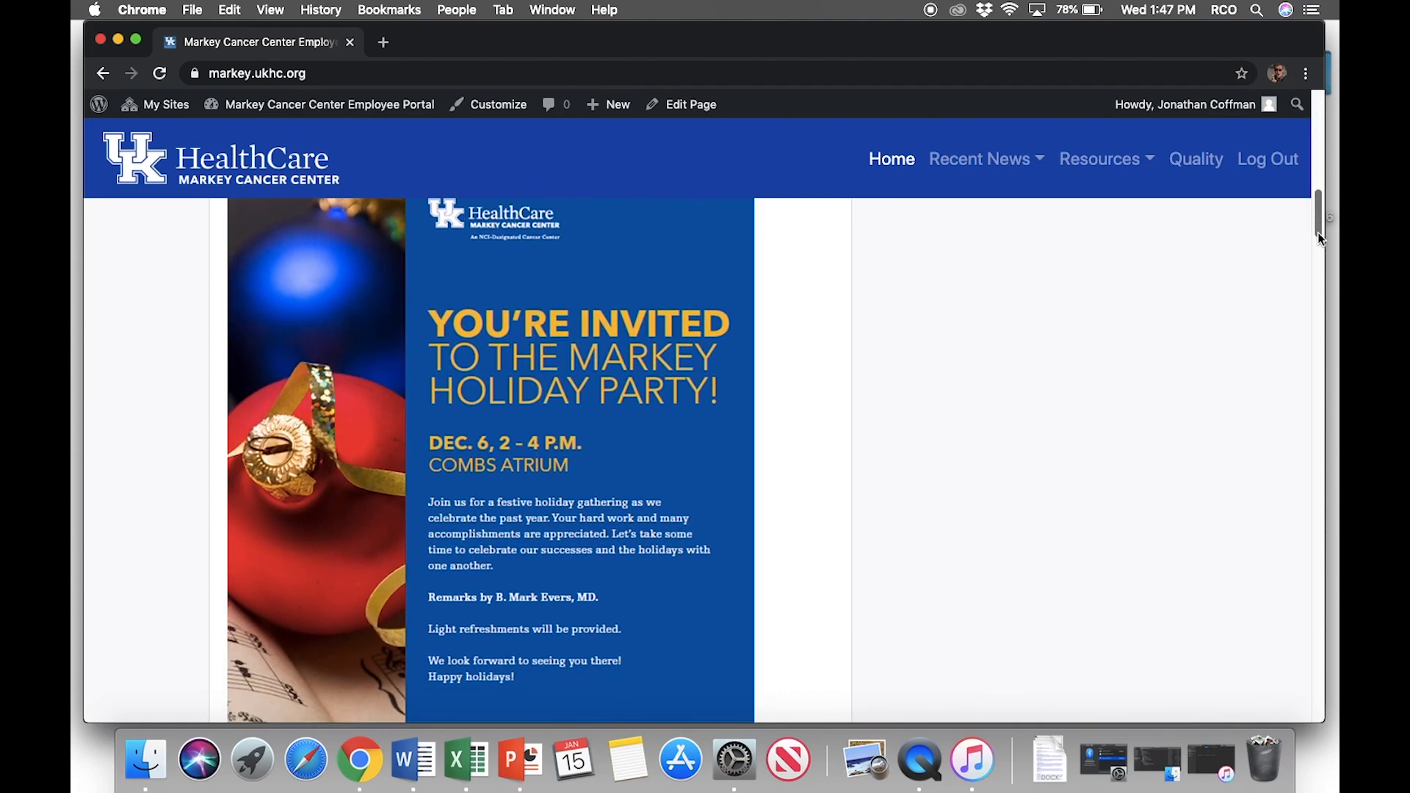
{"action": "scroll", "scroll_direction": "down", "scroll_amount": 3}
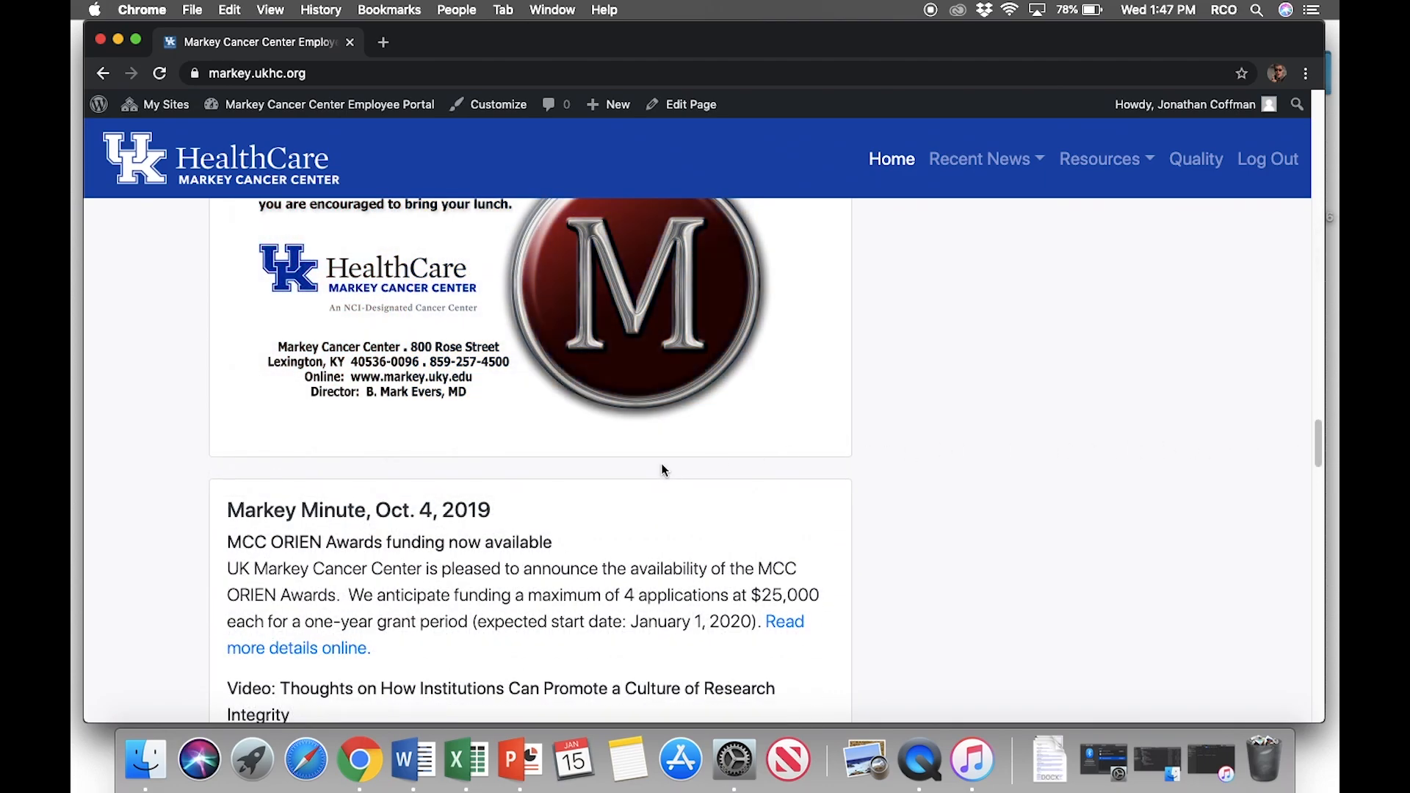
{"action": "left_click", "coordinate": [357, 509]}
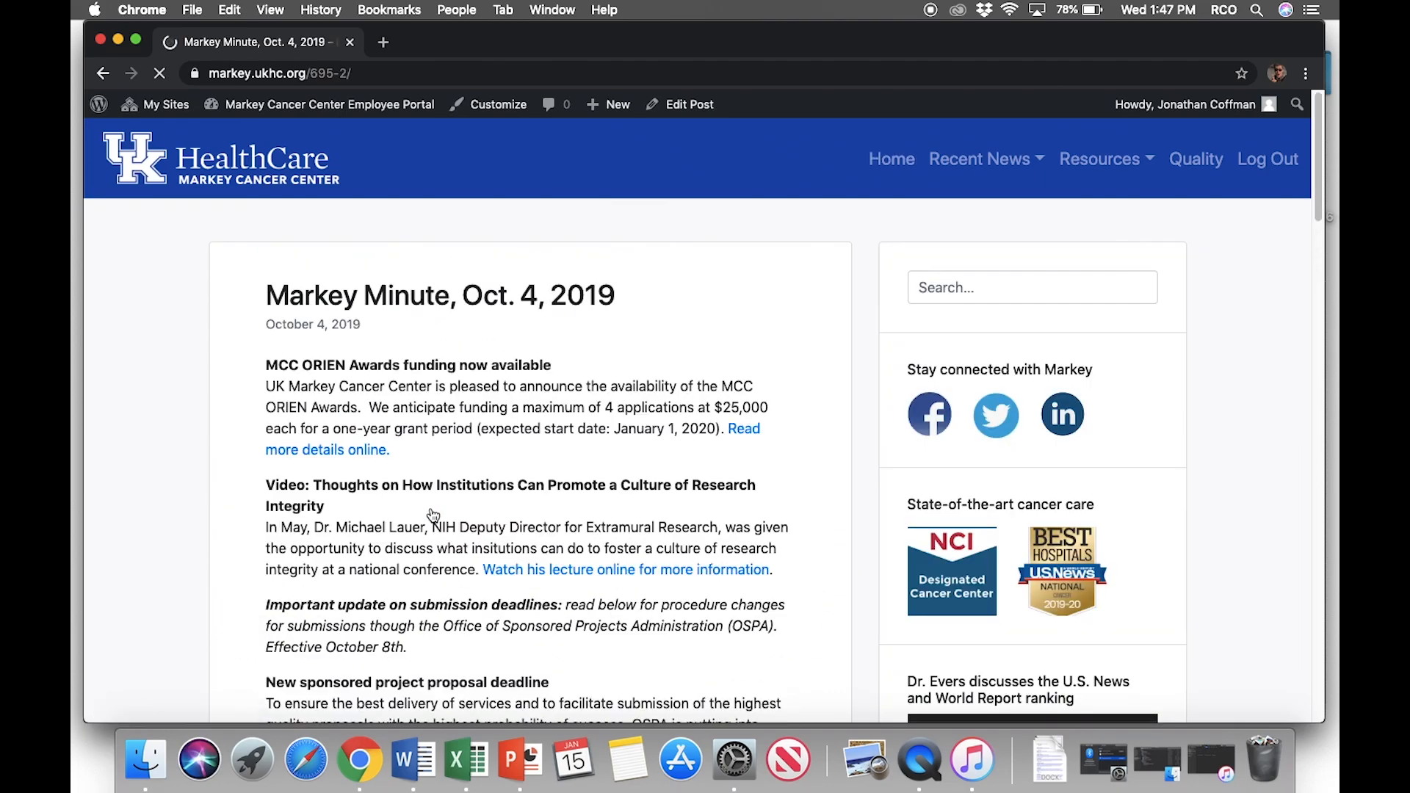
{"action": "scroll", "scroll_direction": "down", "scroll_amount": 3}
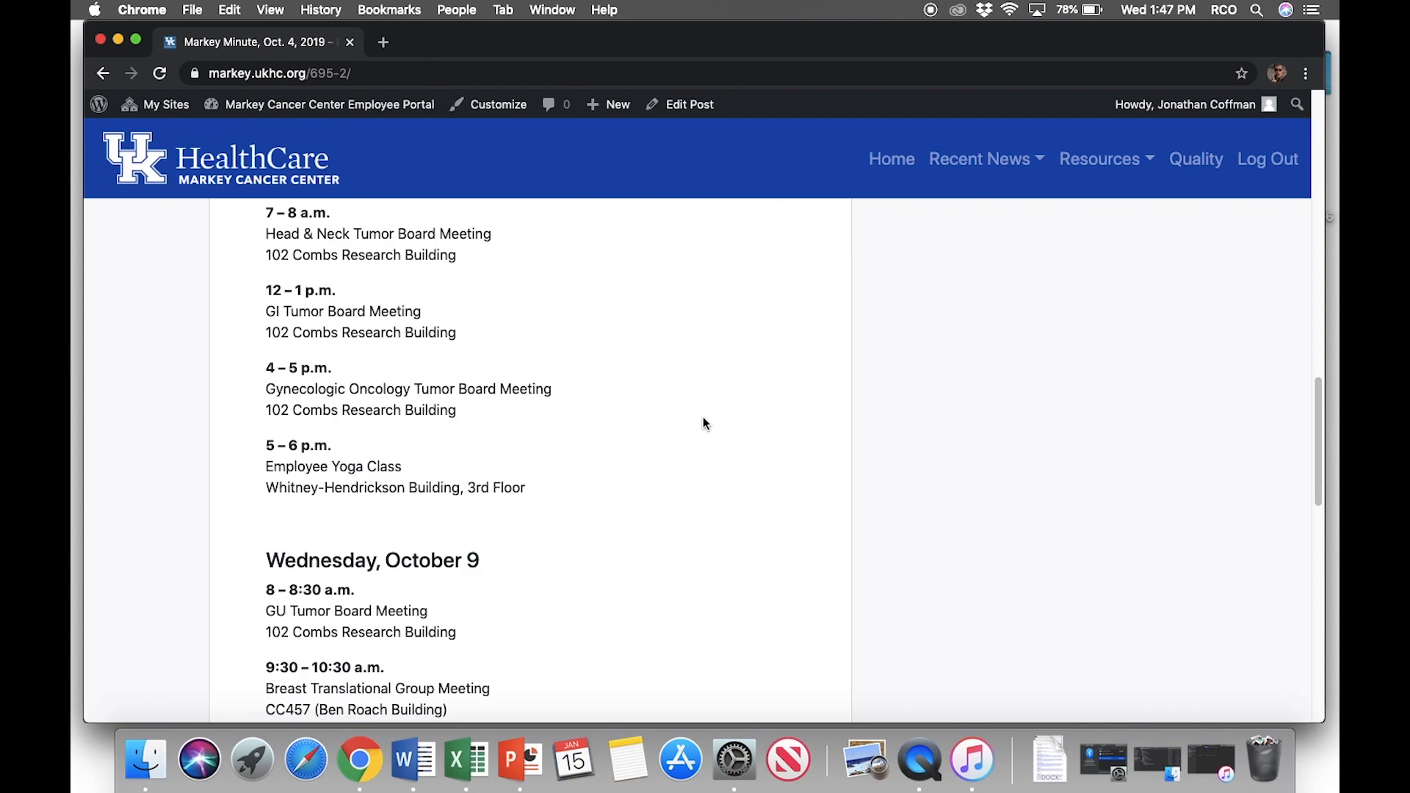
Browse the Markey Minute category page under Recent News
{"action": "left_click", "coordinate": [978, 158]}
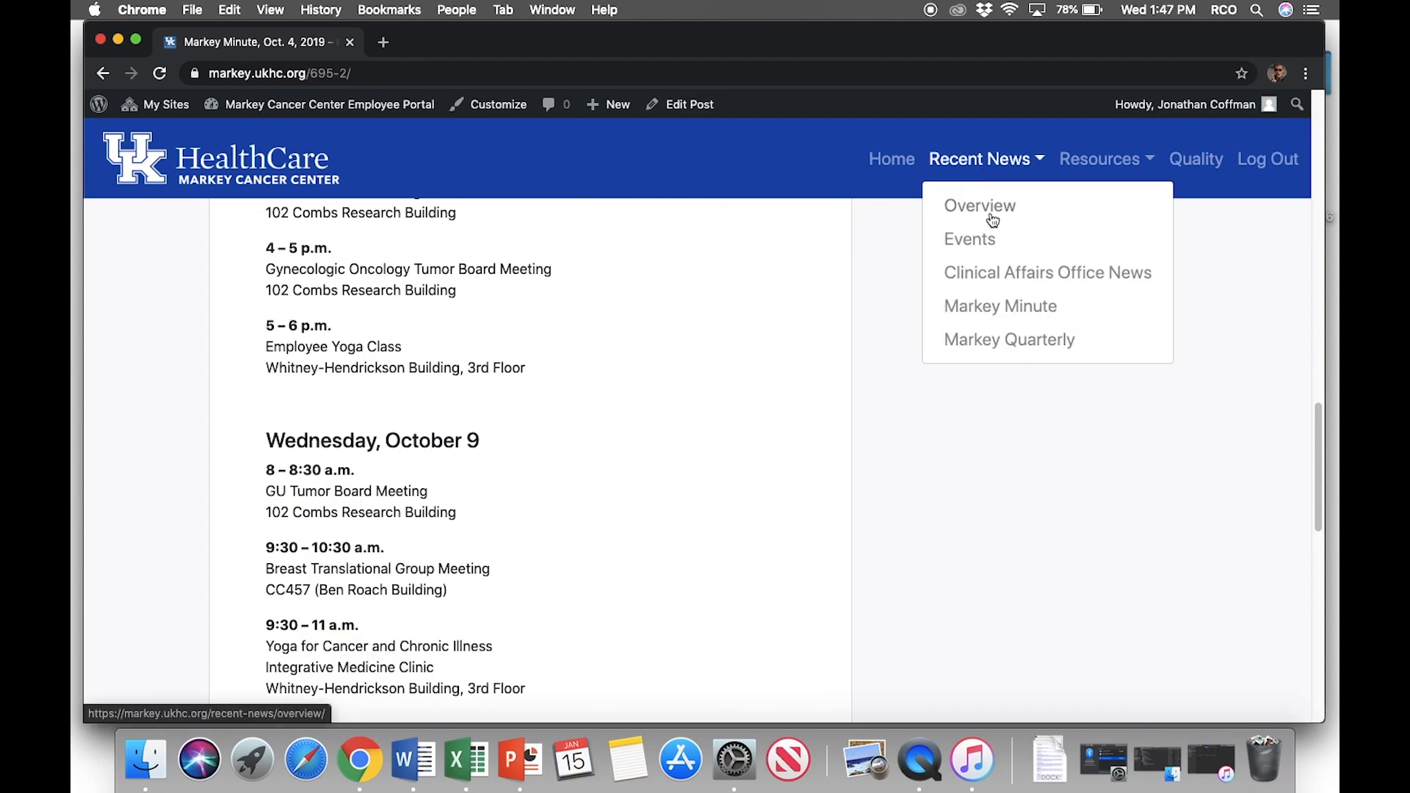
{"action": "left_click", "coordinate": [999, 305]}
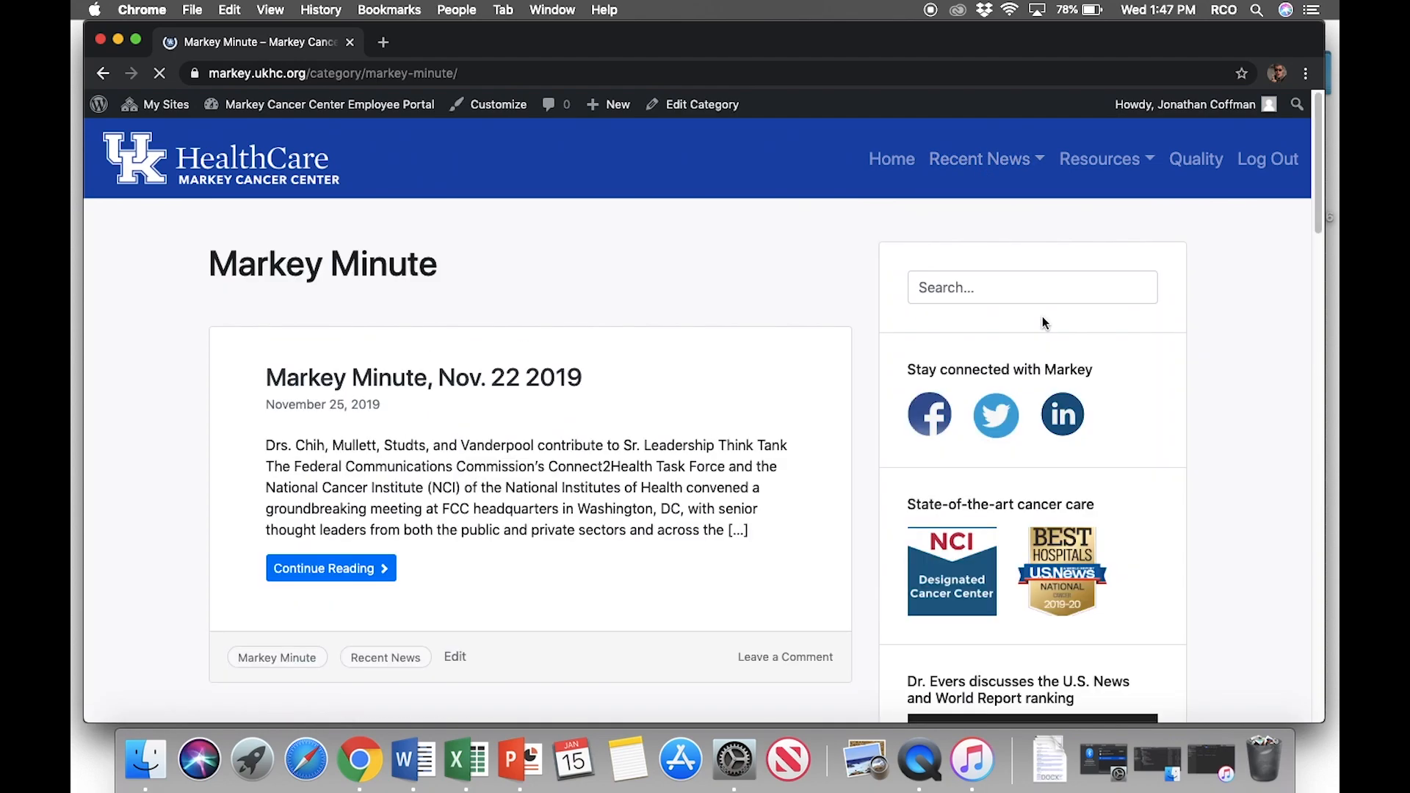
{"action": "scroll", "scroll_direction": "down", "scroll_amount": 3}
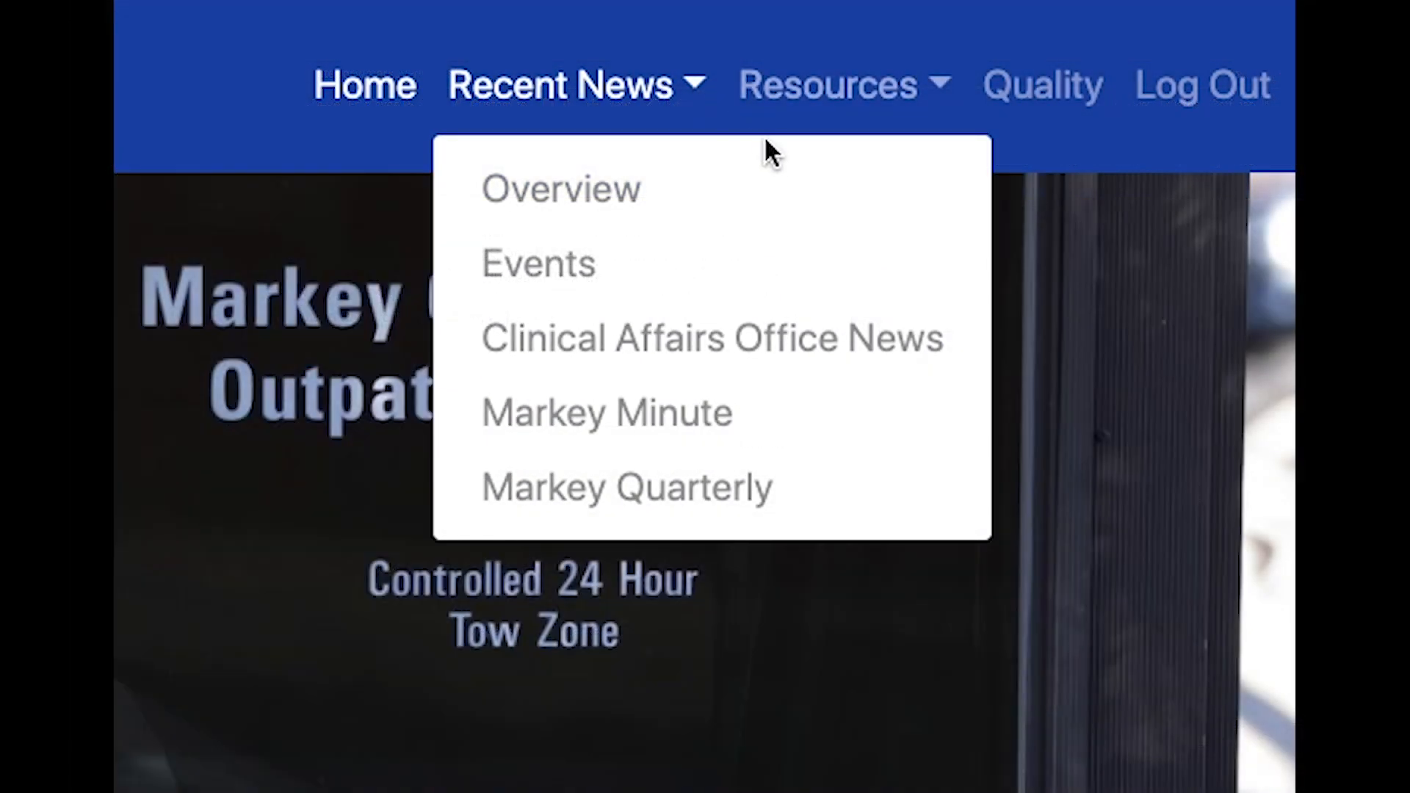
{"action": "mouse_move", "coordinate": [886, 340]}
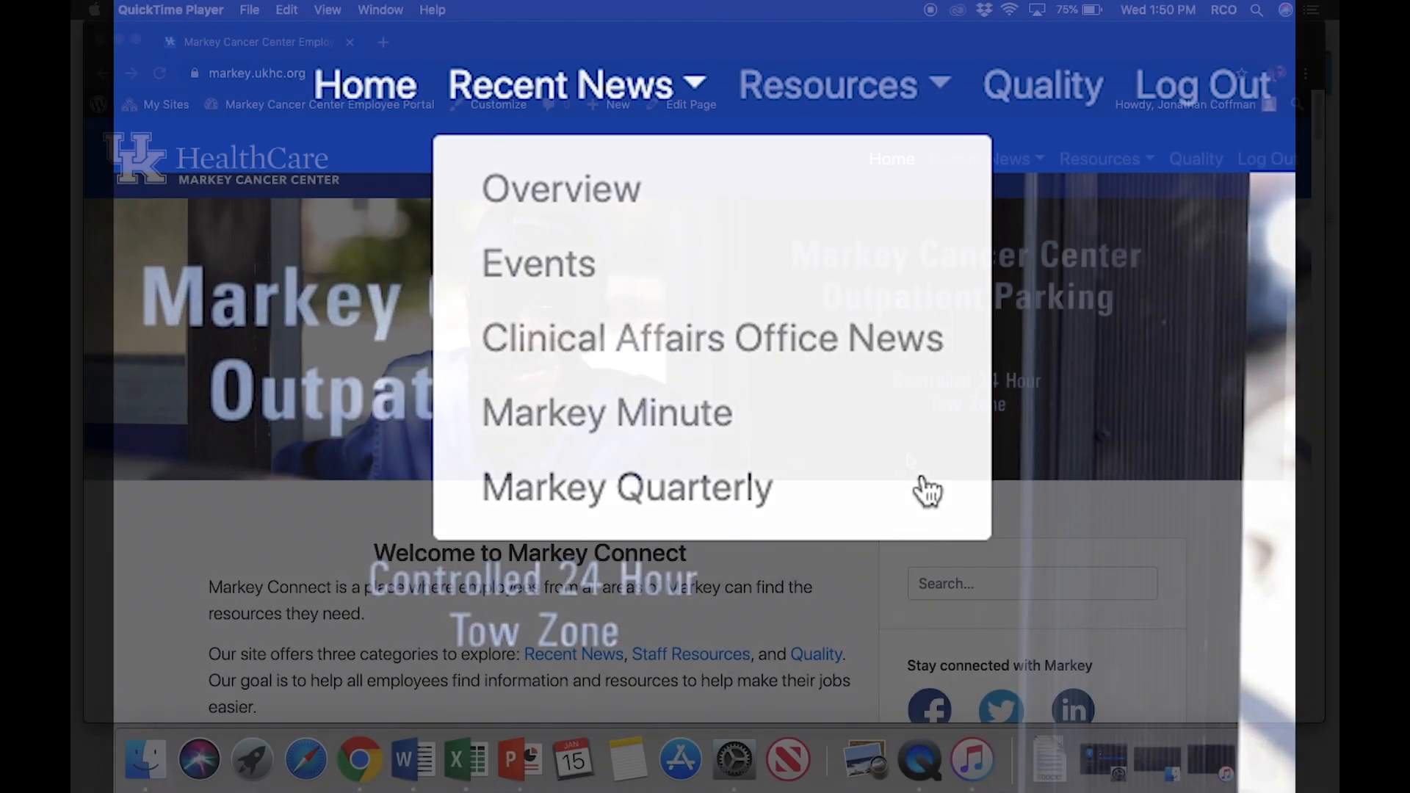
{"action": "left_click", "coordinate": [1100, 160]}
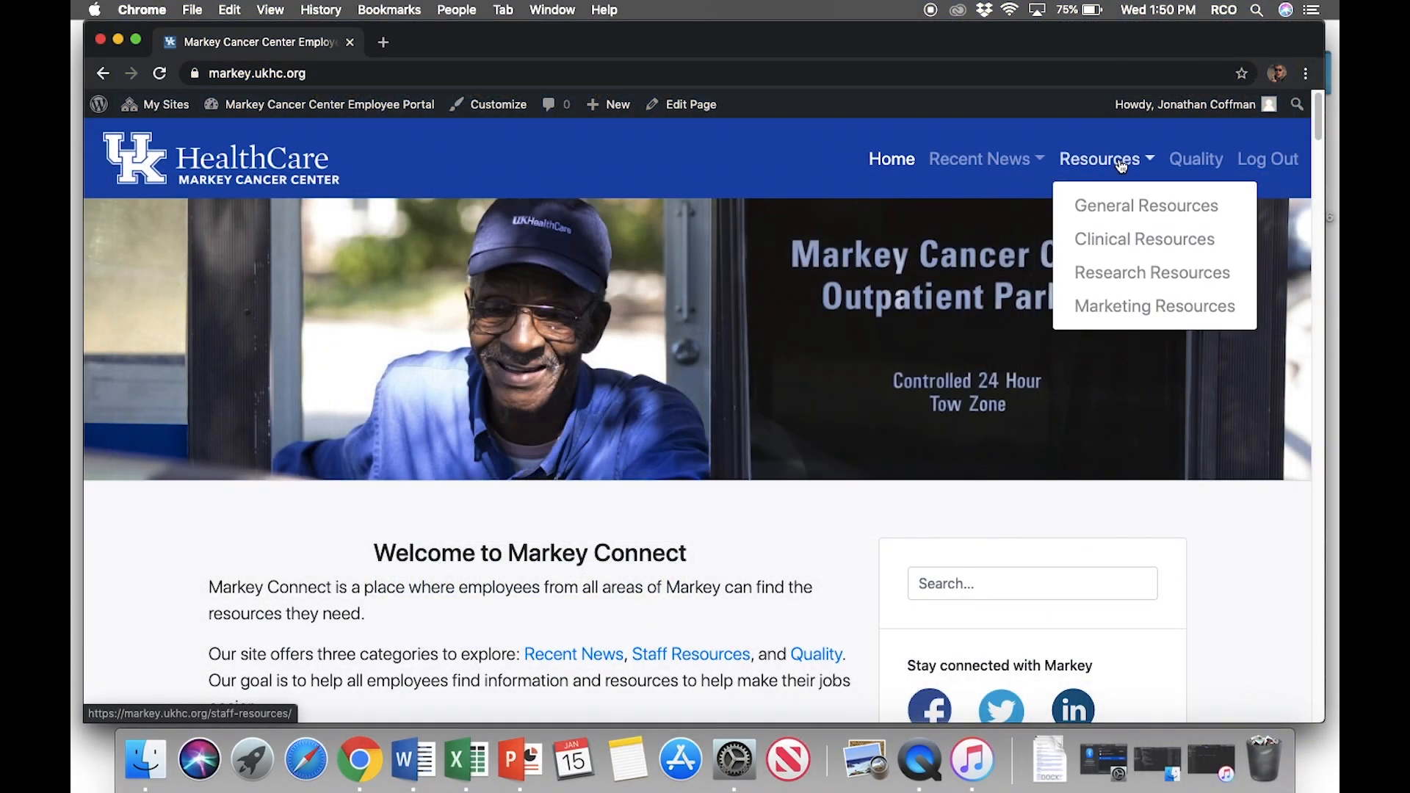
{"action": "left_click", "coordinate": [1144, 238]}
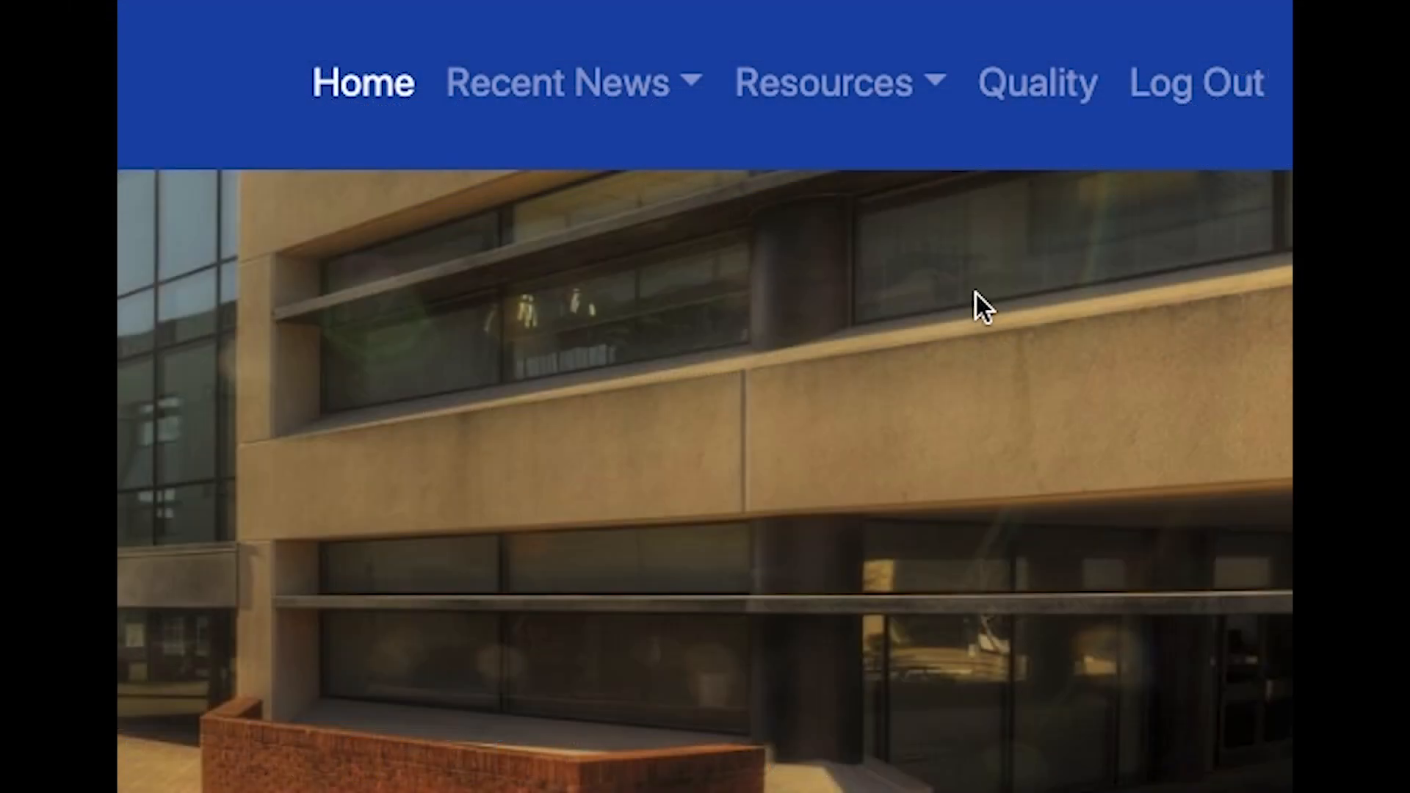
{"action": "left_click", "coordinate": [822, 83]}
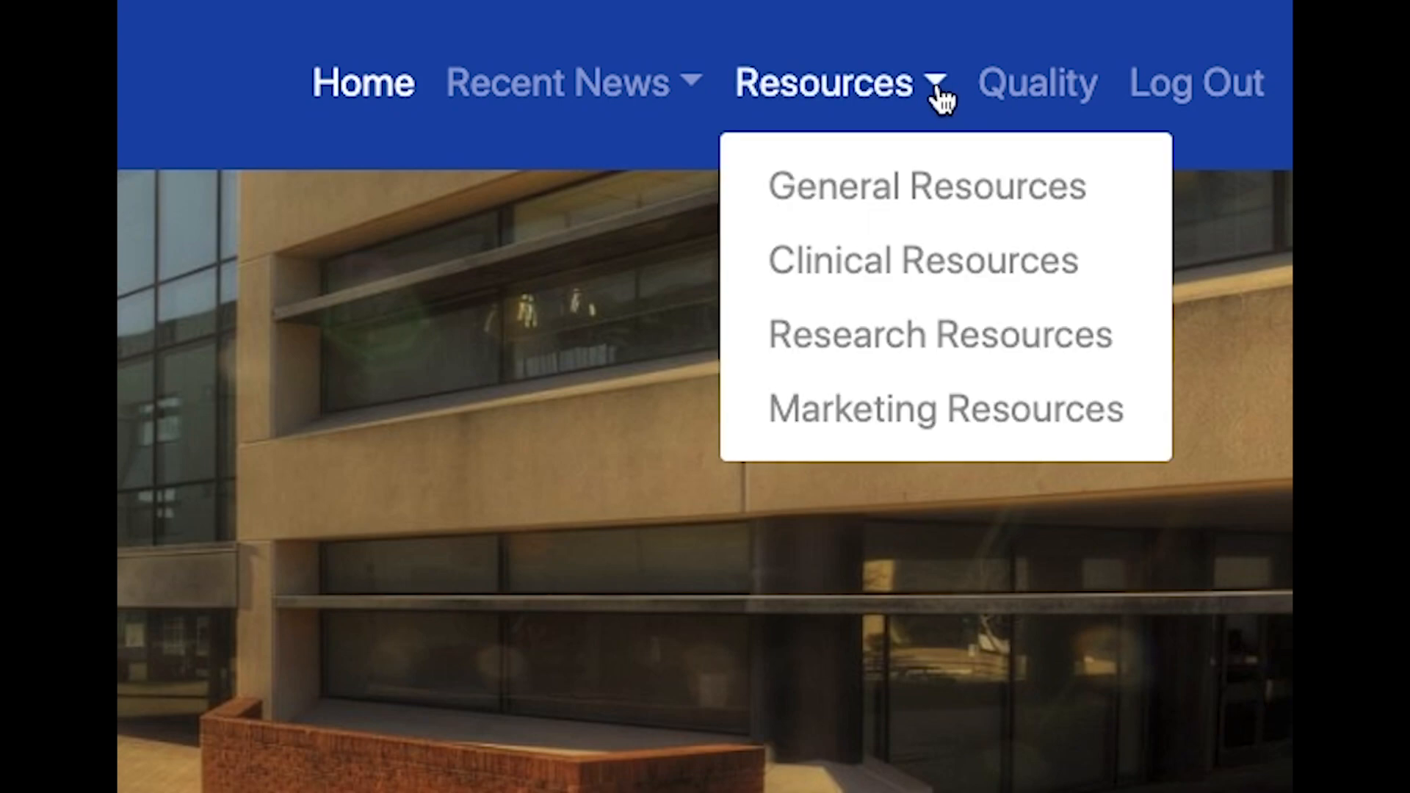
{"action": "mouse_move", "coordinate": [1128, 244]}
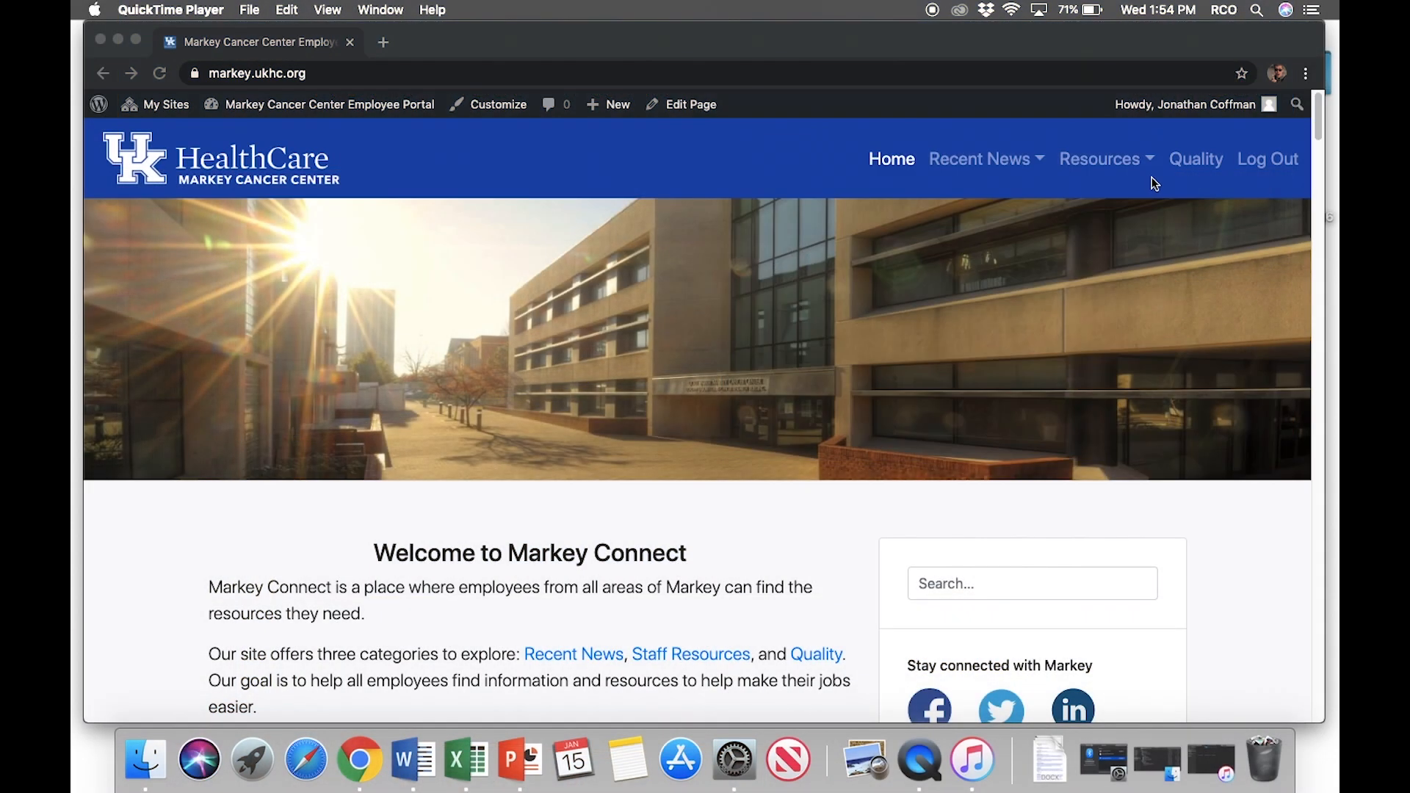
View the November 2019 Oncology Scorecard PDF from the Quality page
{"action": "left_click", "coordinate": [1196, 160]}
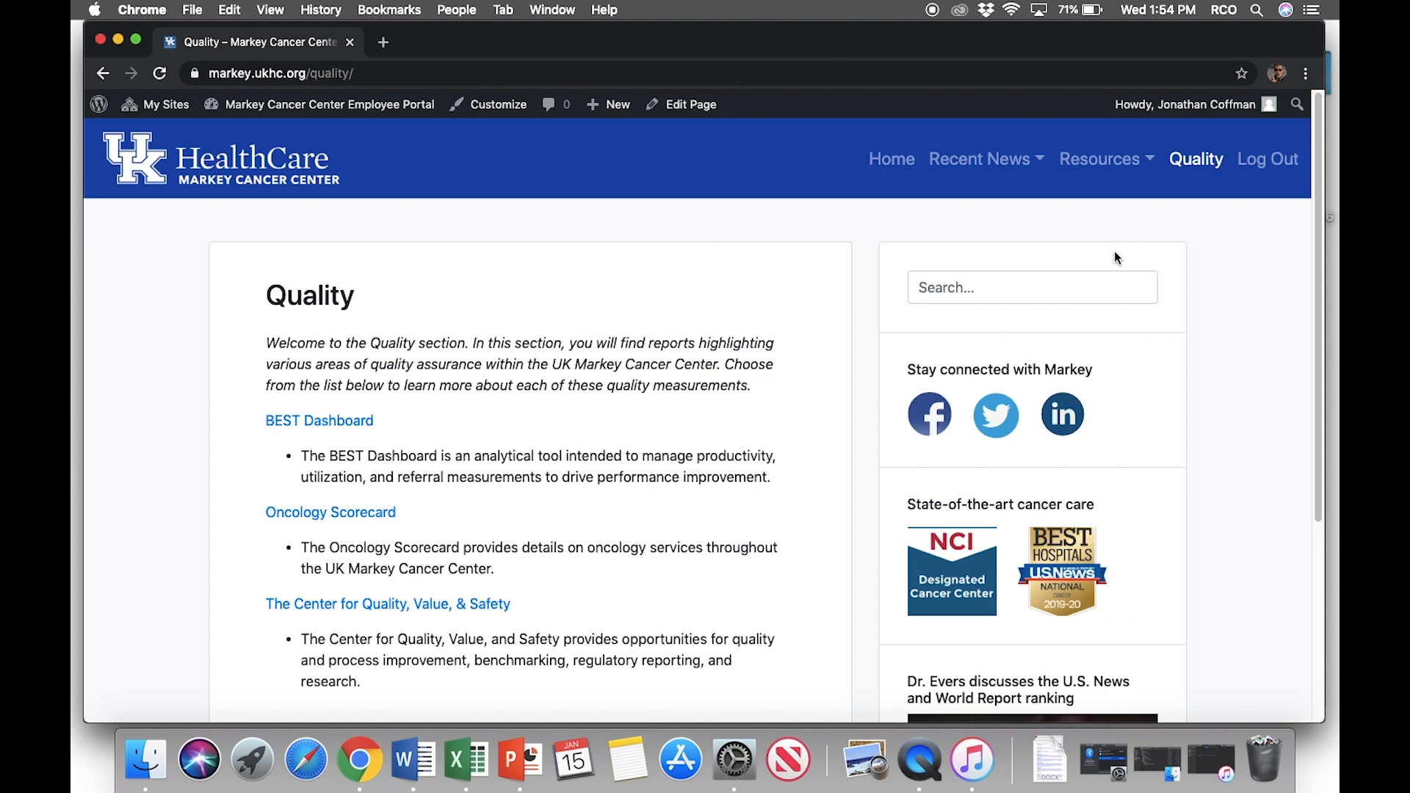
{"action": "mouse_move", "coordinate": [352, 529]}
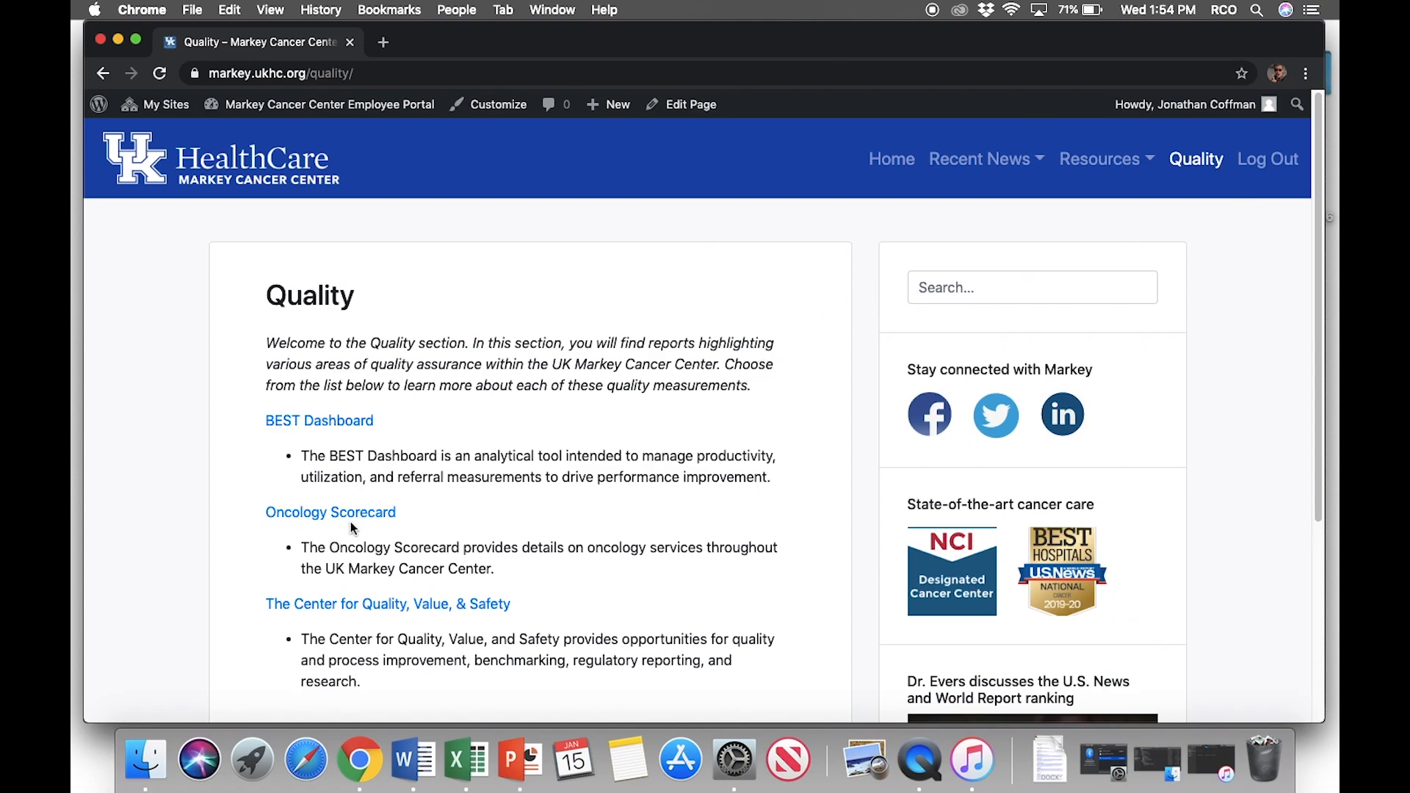
{"action": "left_click", "coordinate": [329, 512]}
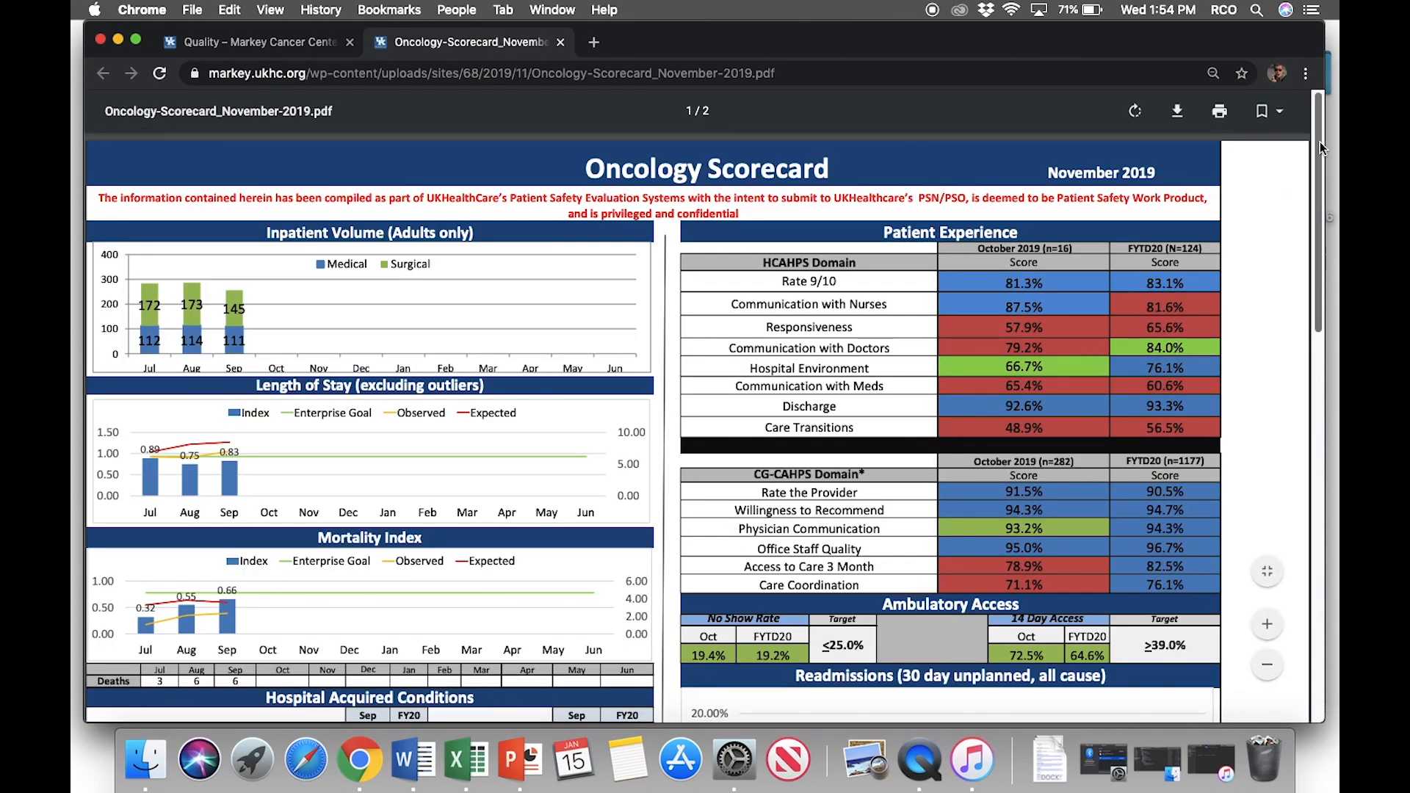
{"action": "scroll", "scroll_direction": "down", "scroll_amount": 3}
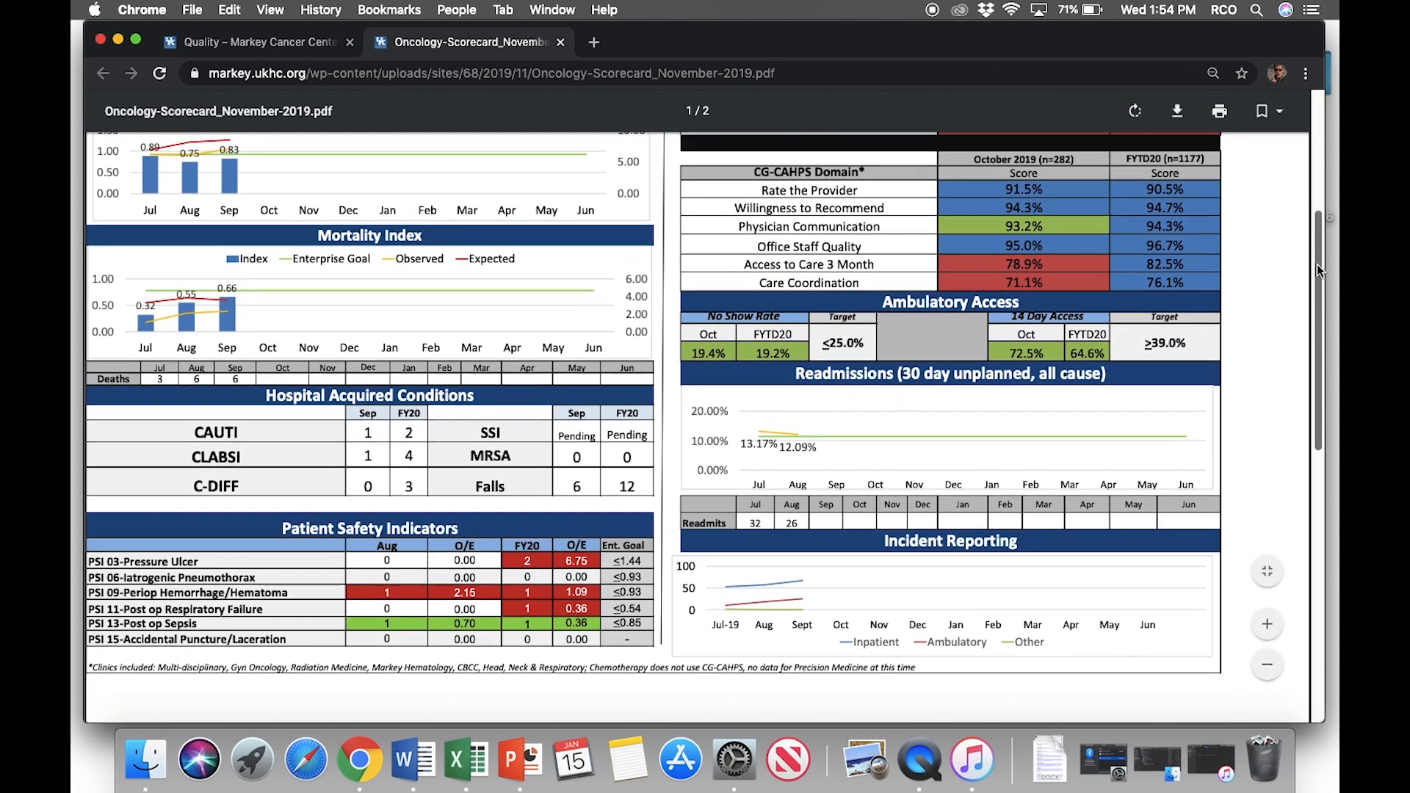
{"action": "left_click", "coordinate": [1307, 73]}
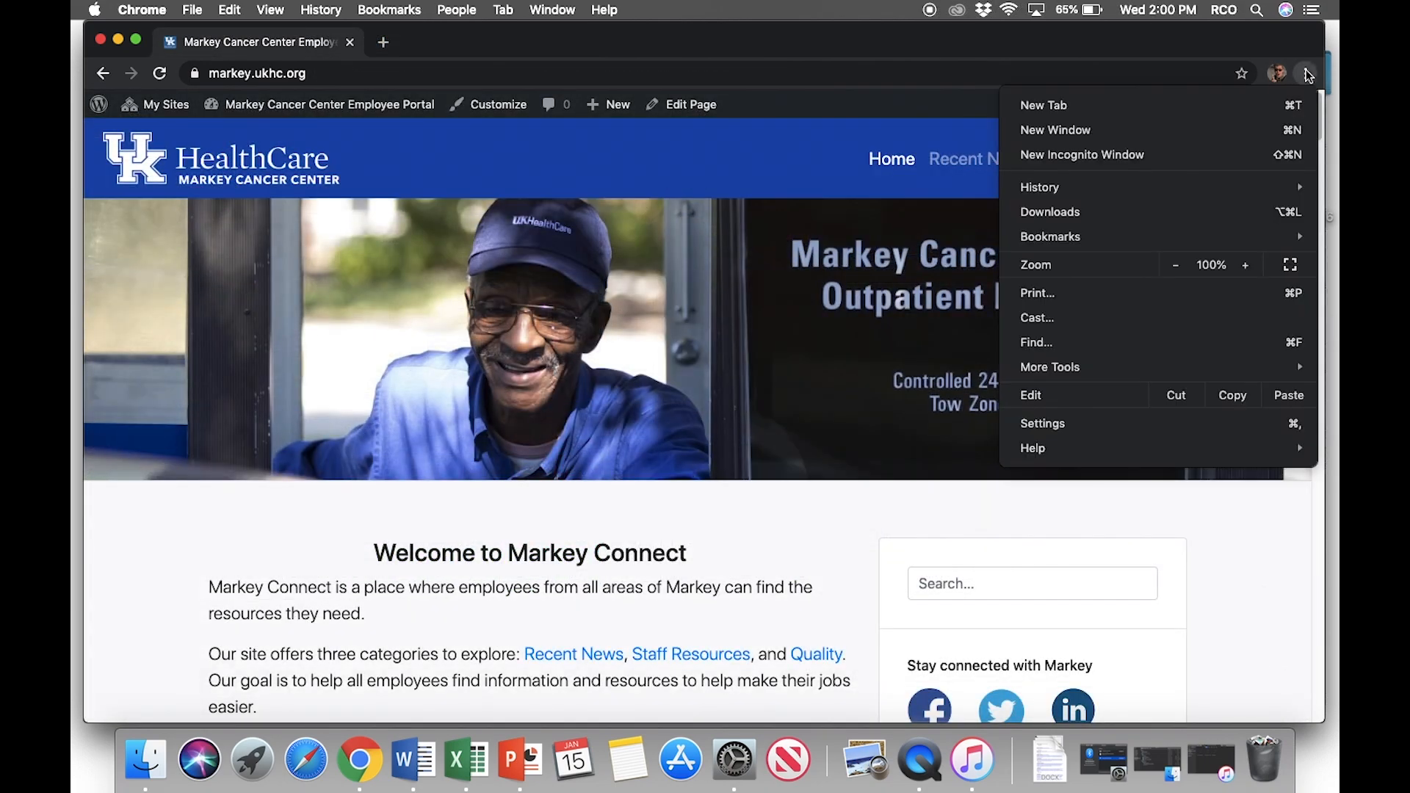
Set Chrome to open the specific page markey.ukhc.org on startup
{"action": "left_click", "coordinate": [1095, 428]}
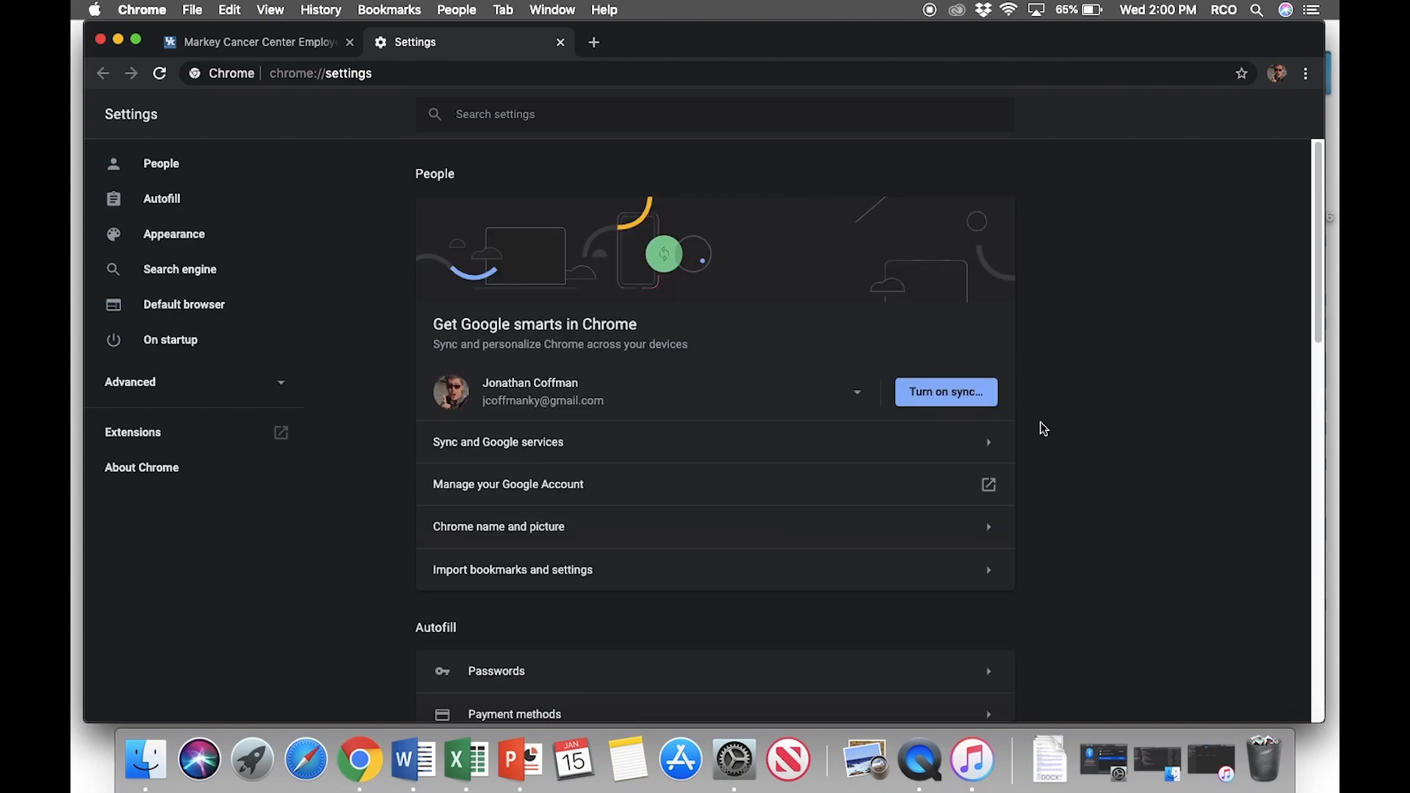
{"action": "left_click", "coordinate": [170, 340]}
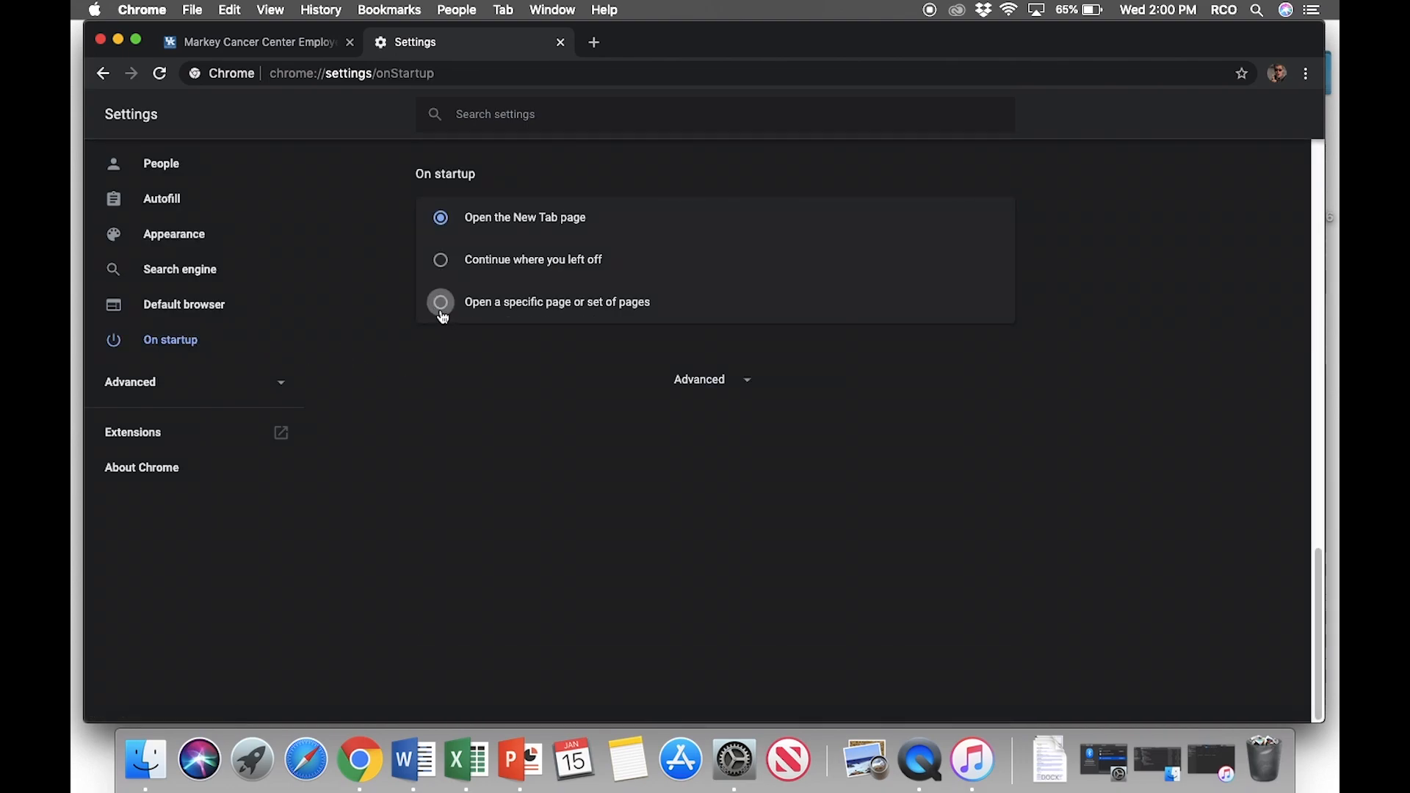
{"action": "left_click", "coordinate": [441, 301]}
{"action": "type", "text": "markey.ukhc."}
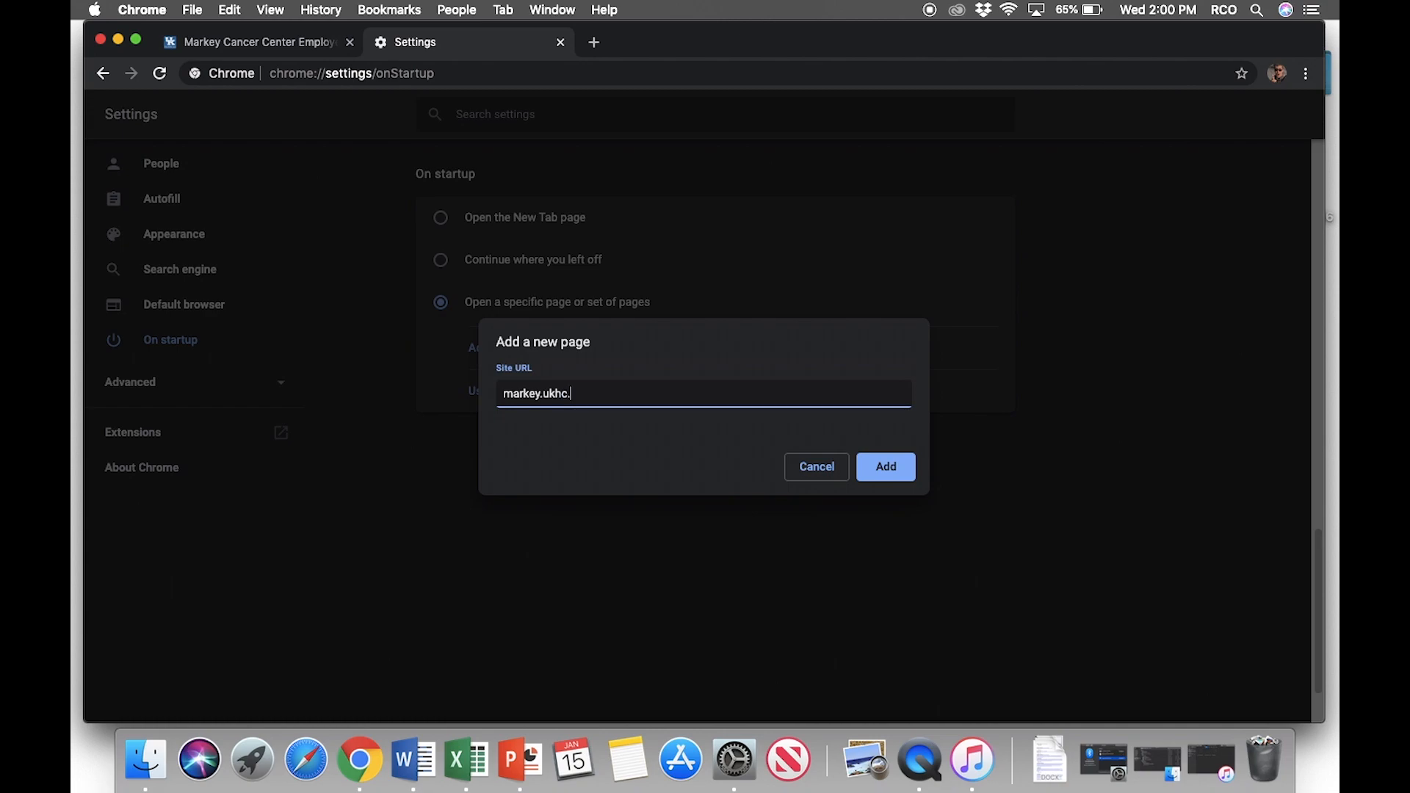
{"action": "type", "text": "org"}
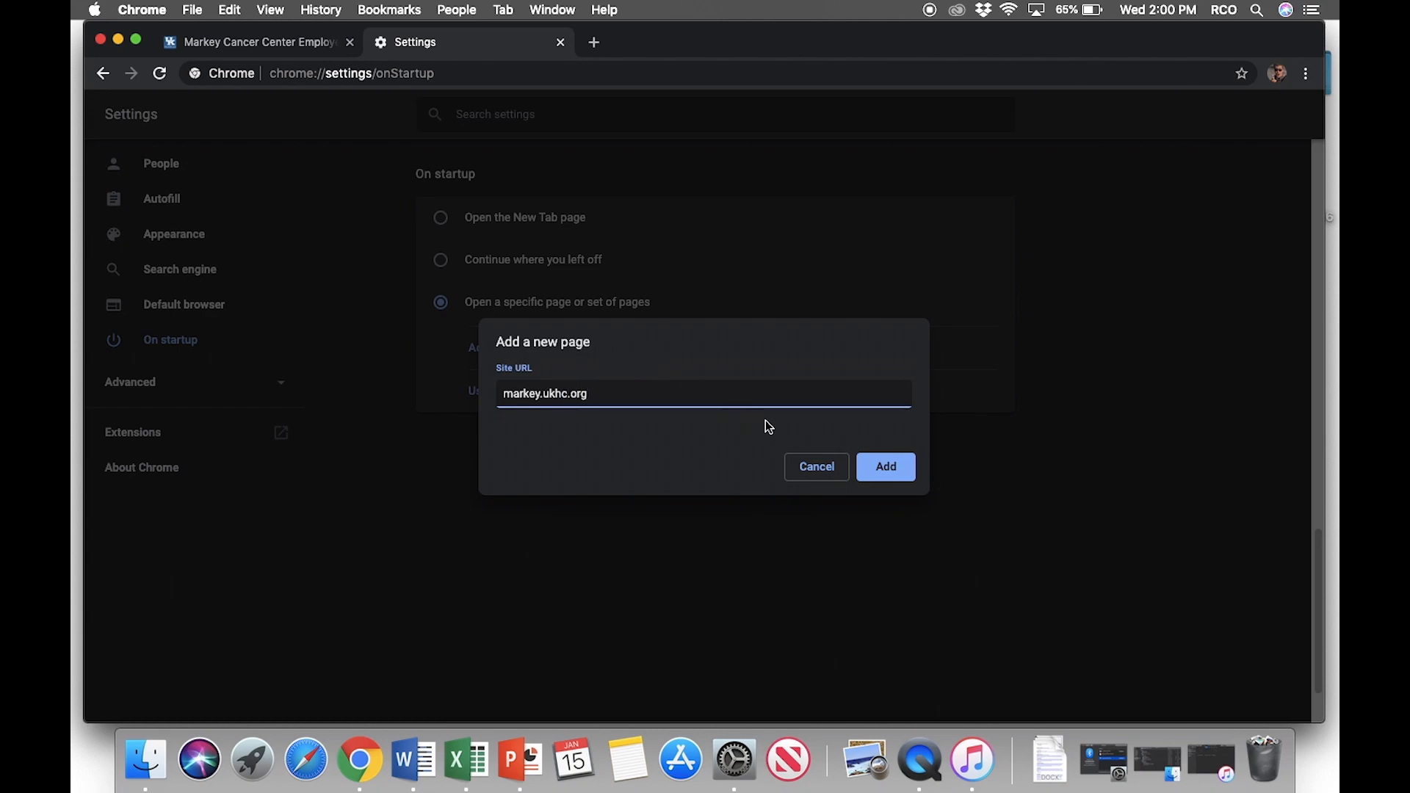